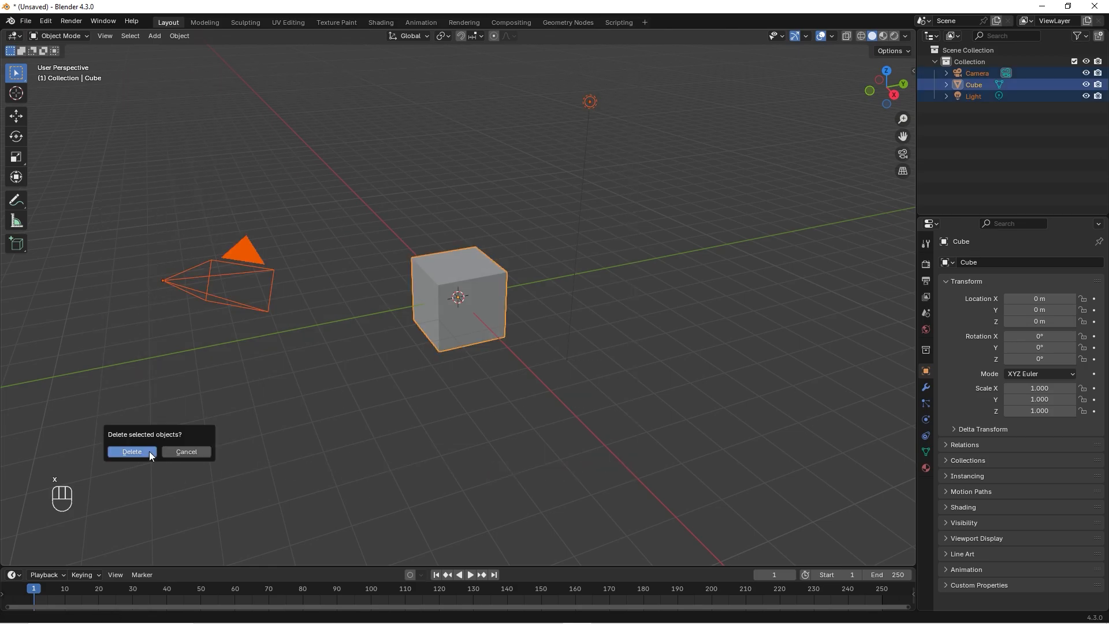
Delete the default camera, cube and light, then add a mesh plane raised above the origin.
left_click(130, 451)
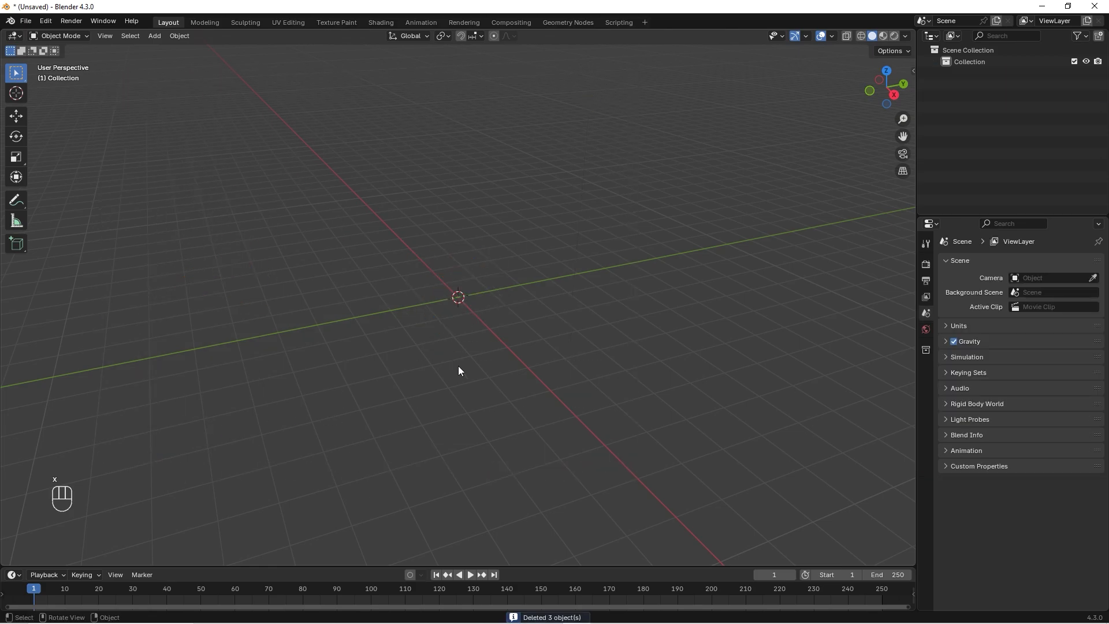
key("shift+a")
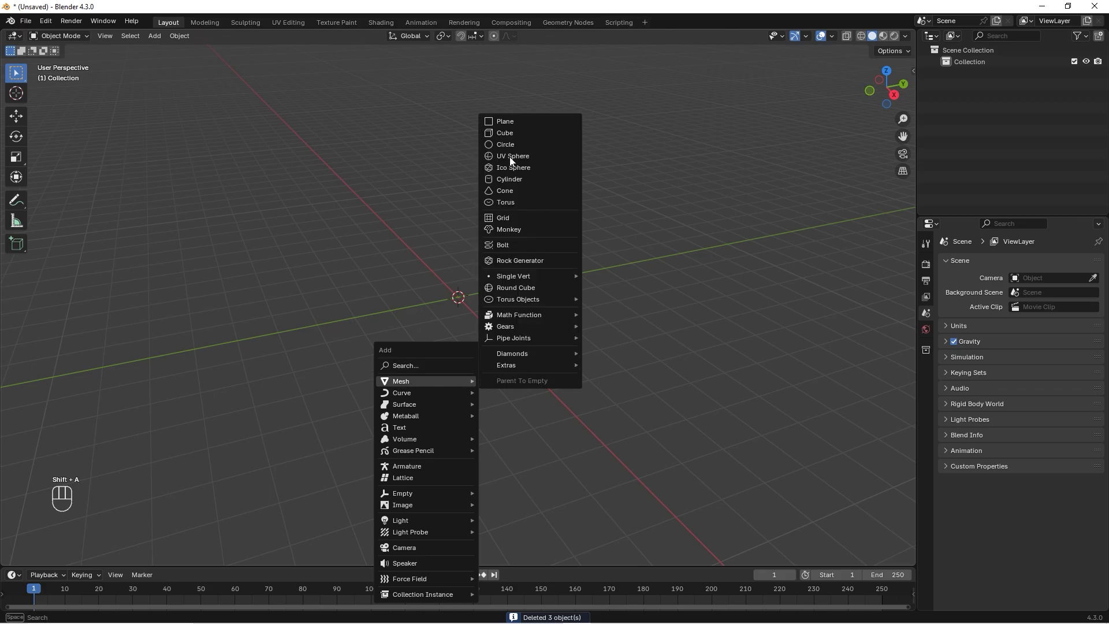
left_click(505, 121)
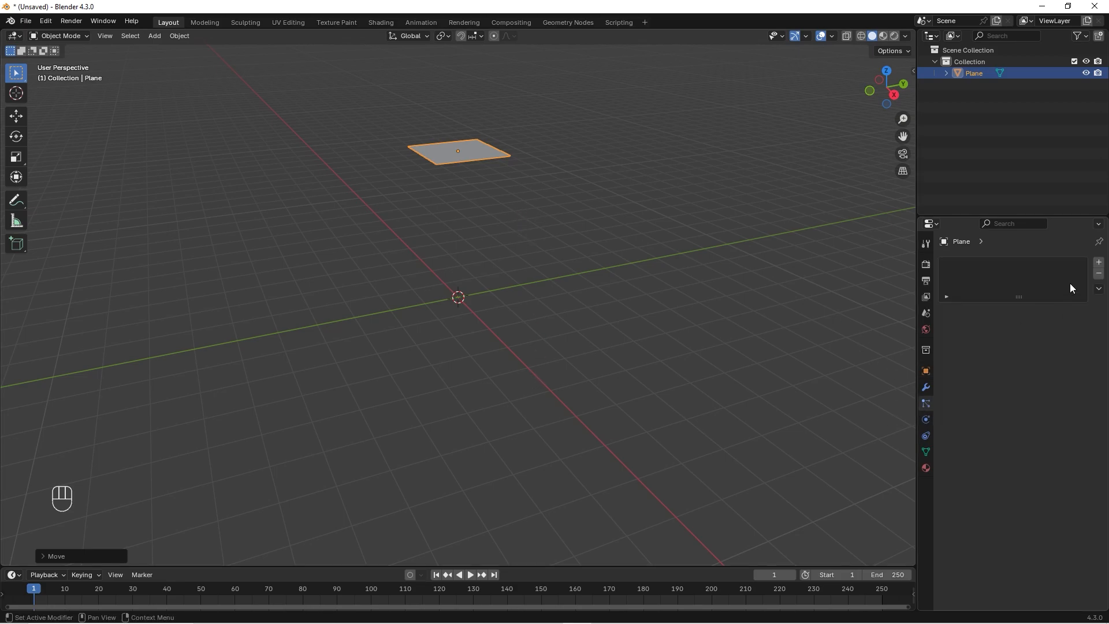
Add a particle system to the plane and end the animation at frame 100.
left_click(1099, 262)
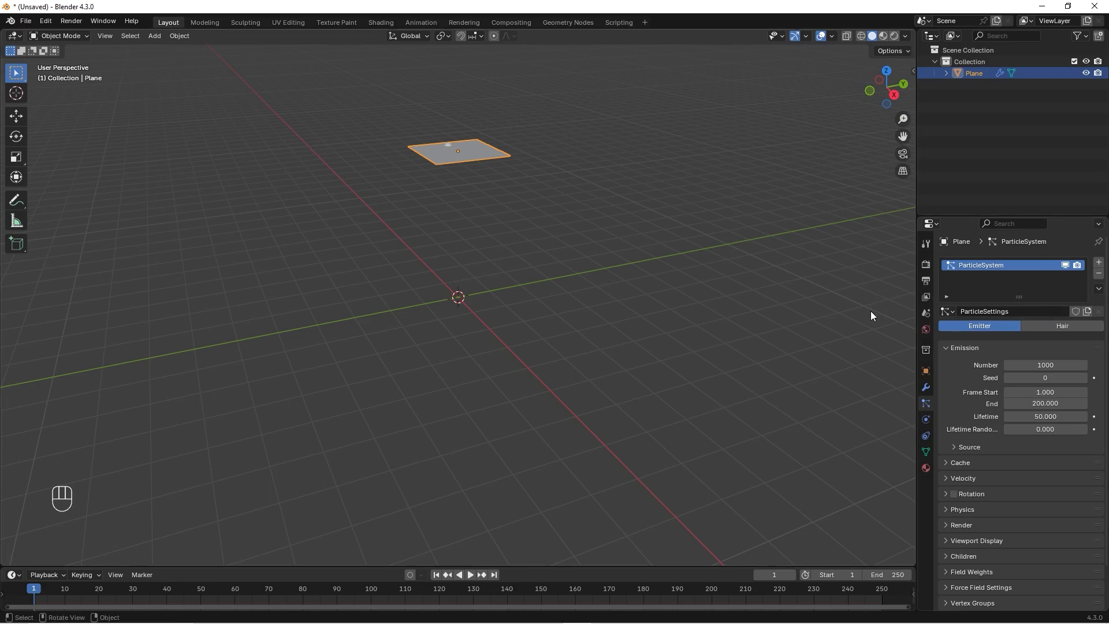
key("space")
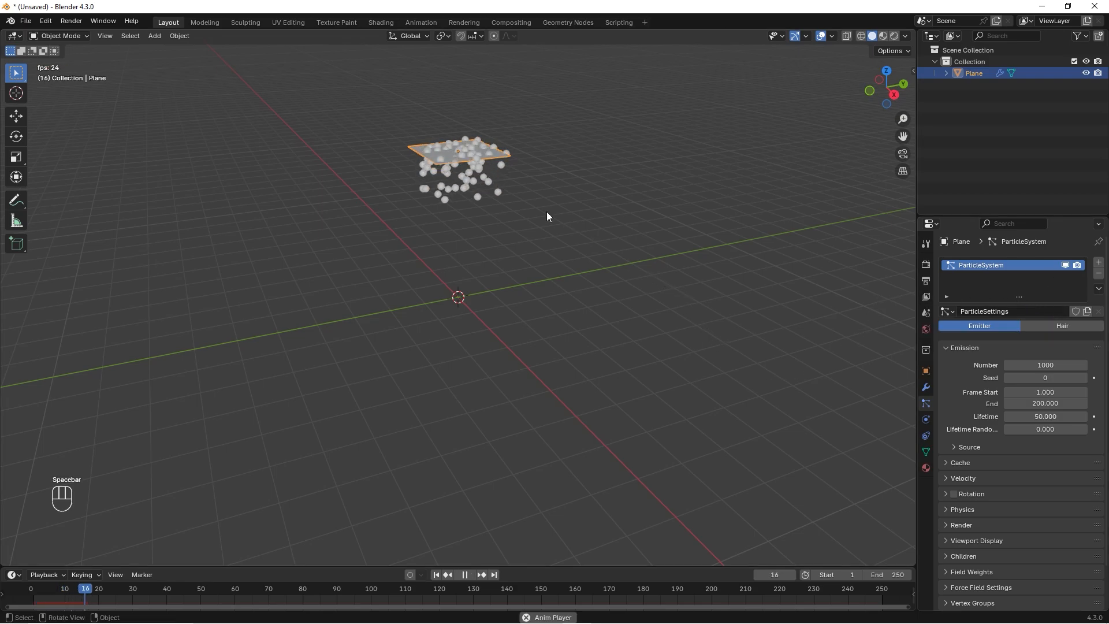
left_click(464, 574)
type("100")
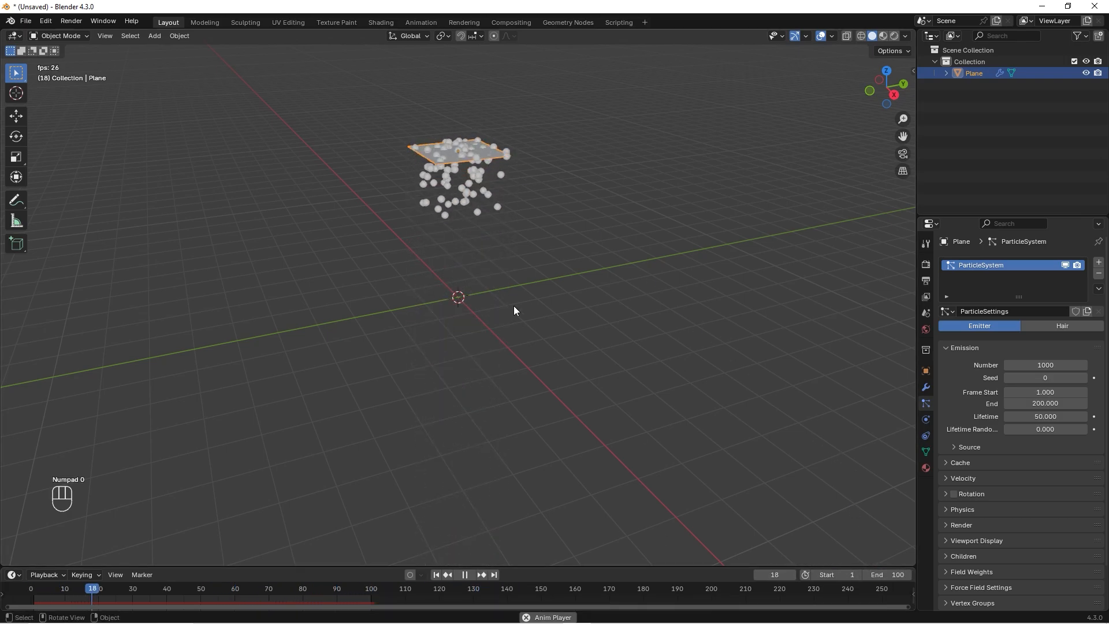
left_click(464, 574)
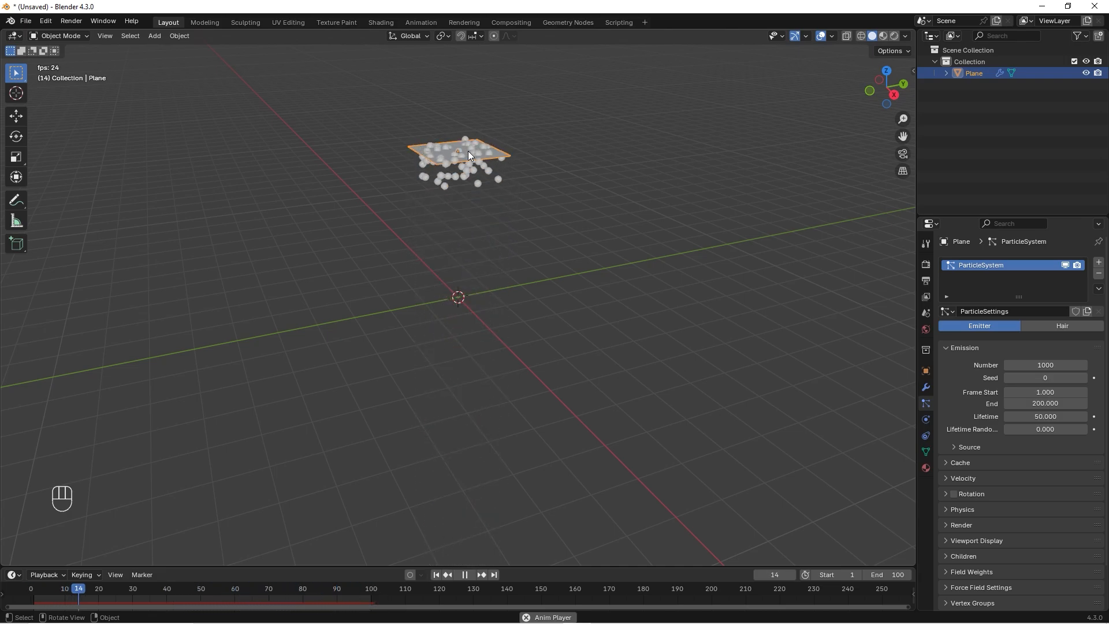
Rotate the emitter plane 180 degrees so the particles fall downward.
left_click(464, 574)
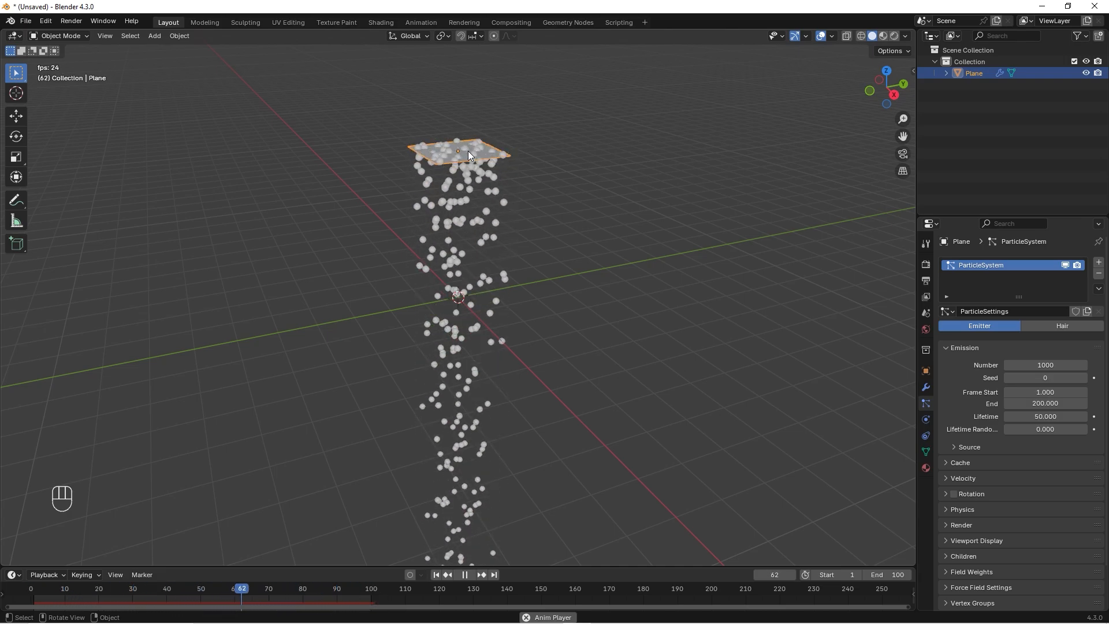
key("r")
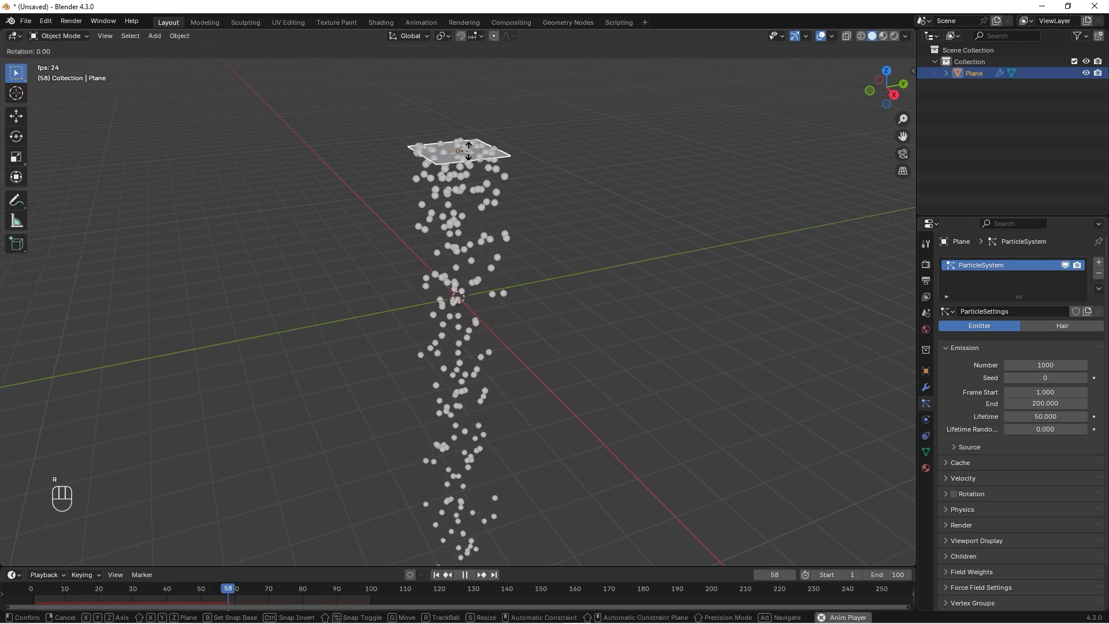
type("180")
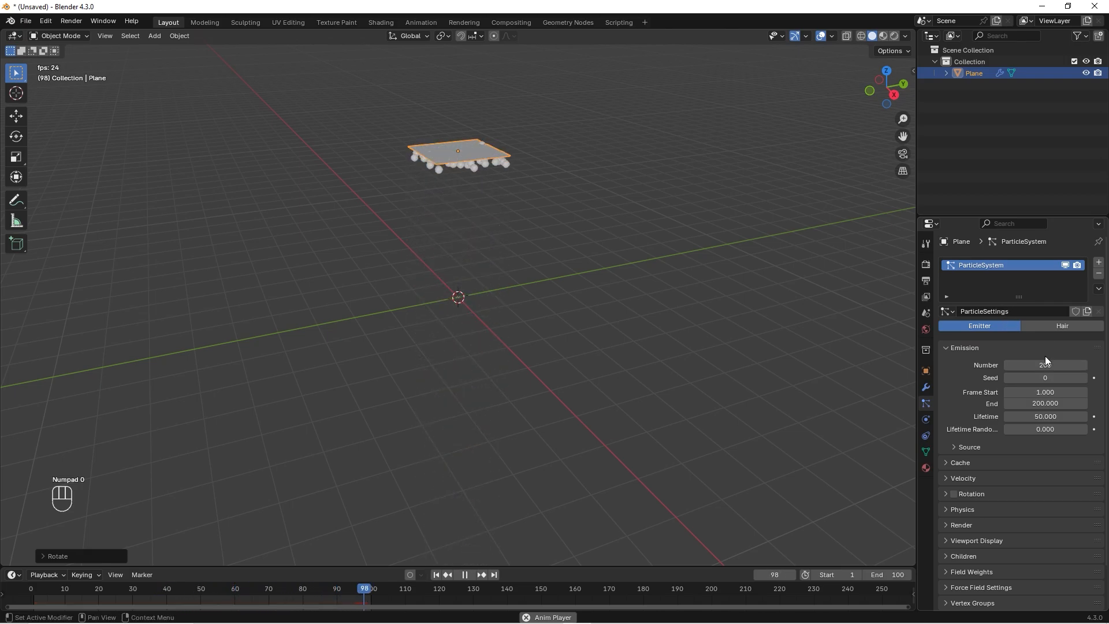
Emit 200 particles with lifetime 200 and a Brownian force of 5.85 under Physics.
left_click(170, 588)
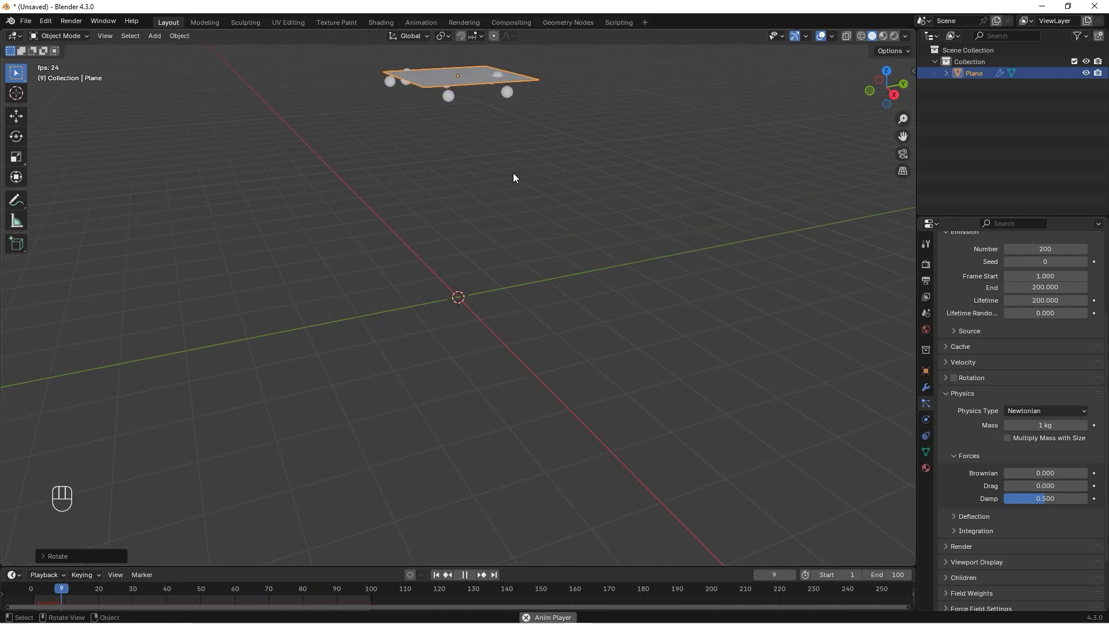
left_click(464, 574)
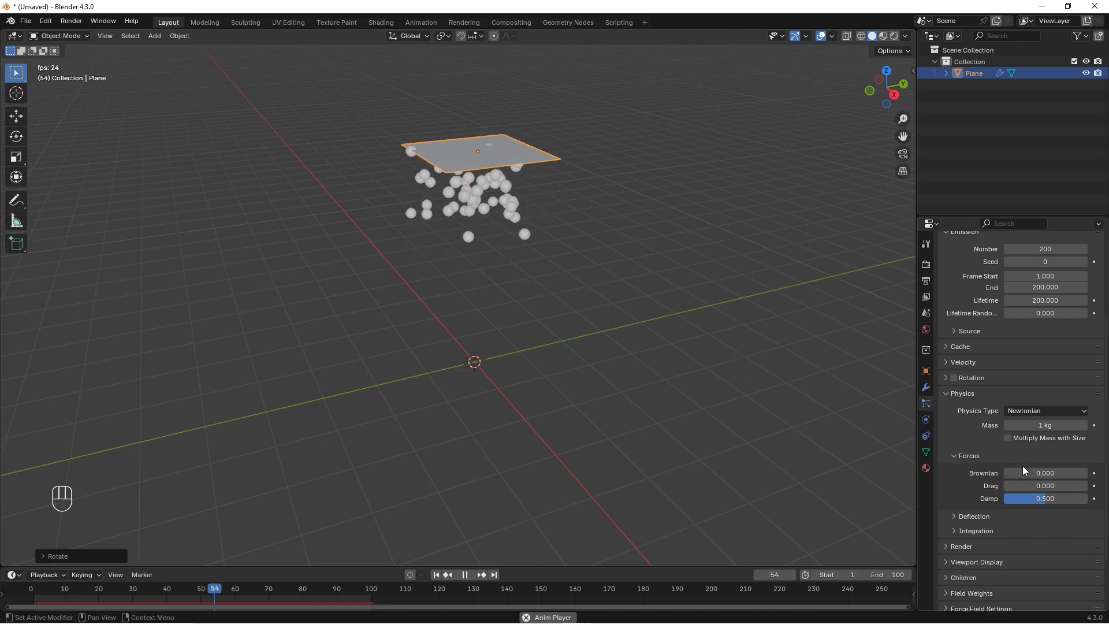
left_click(436, 574)
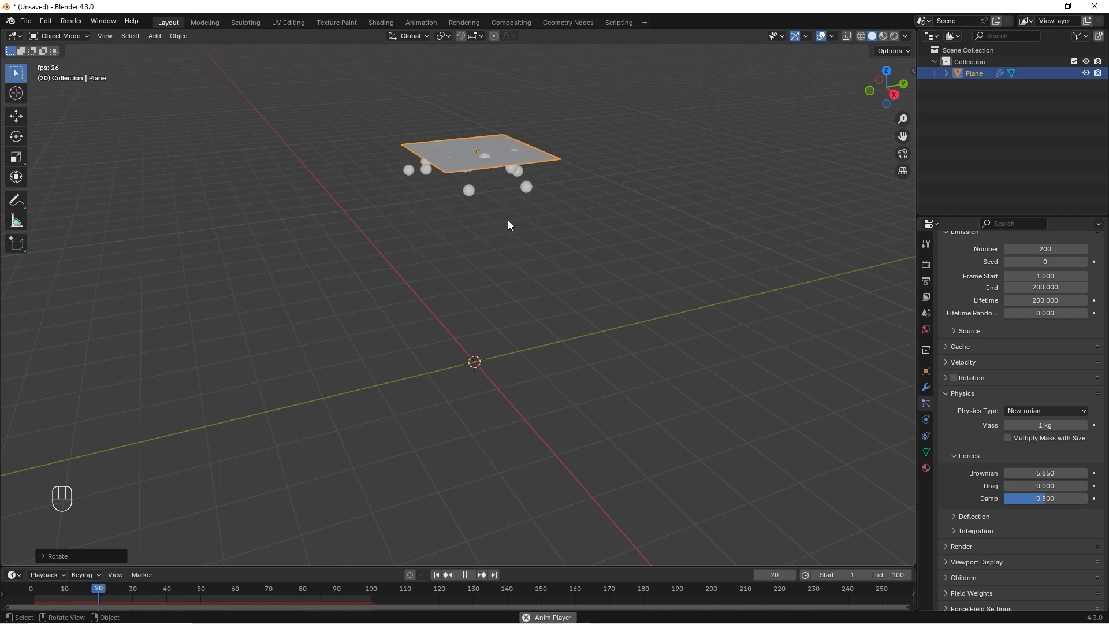
left_click(81, 588)
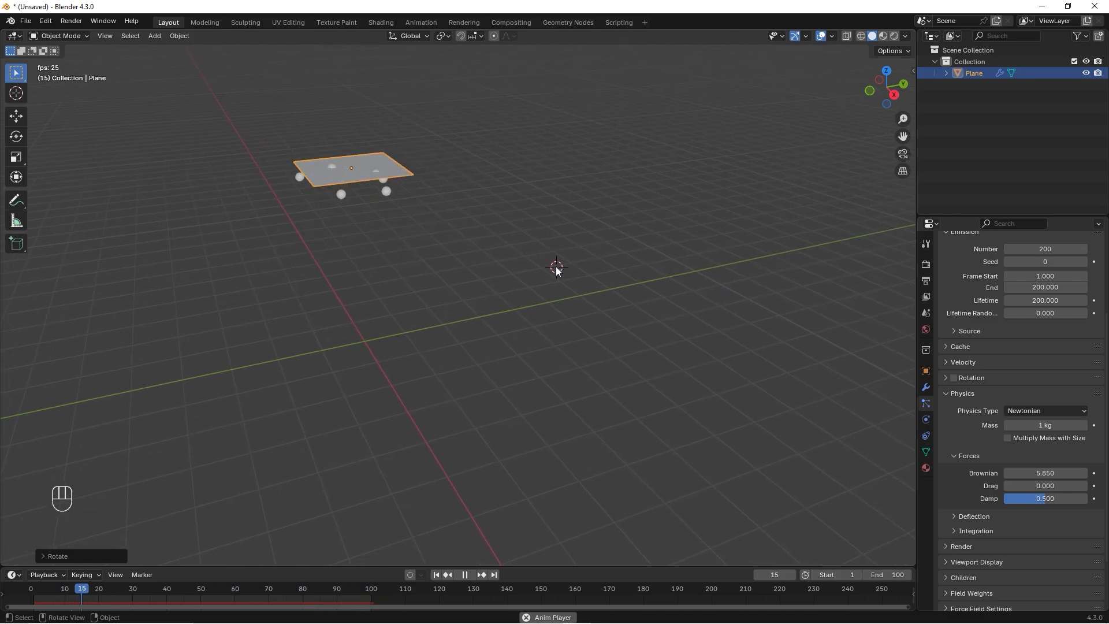
Add a second plane, stand it upright at 90° and apply its rotation and scale.
key("shift+a")
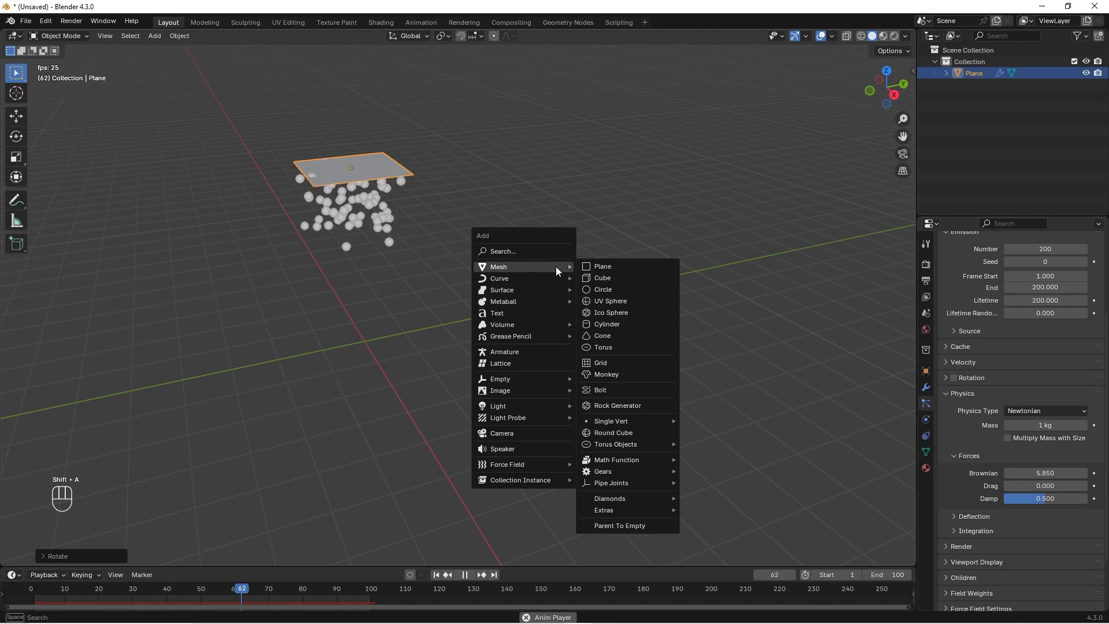
left_click(602, 266)
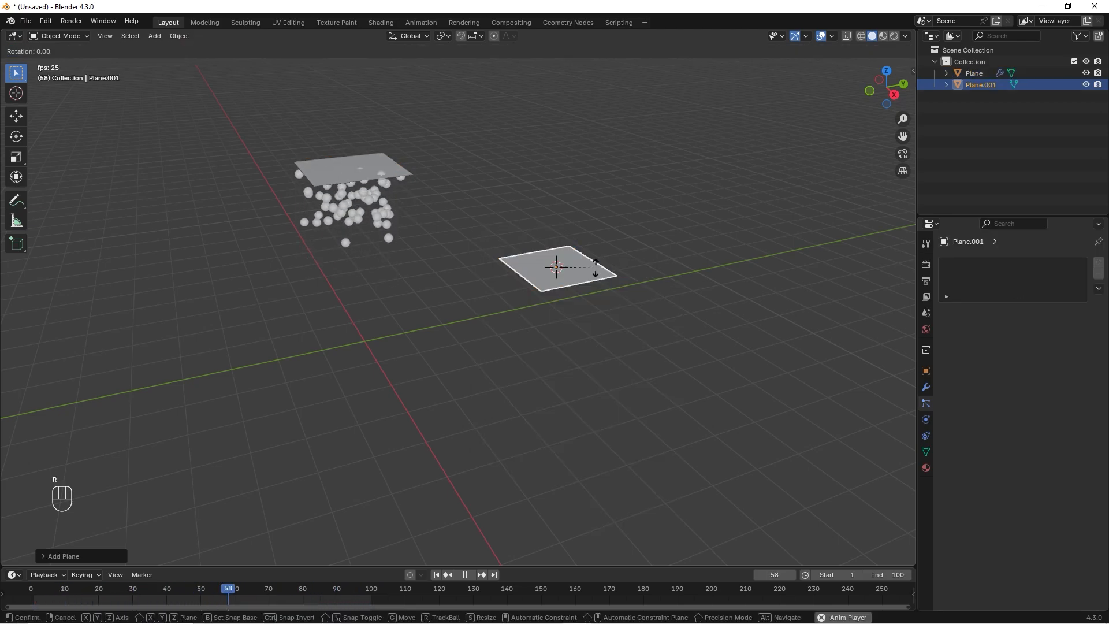
key("Return")
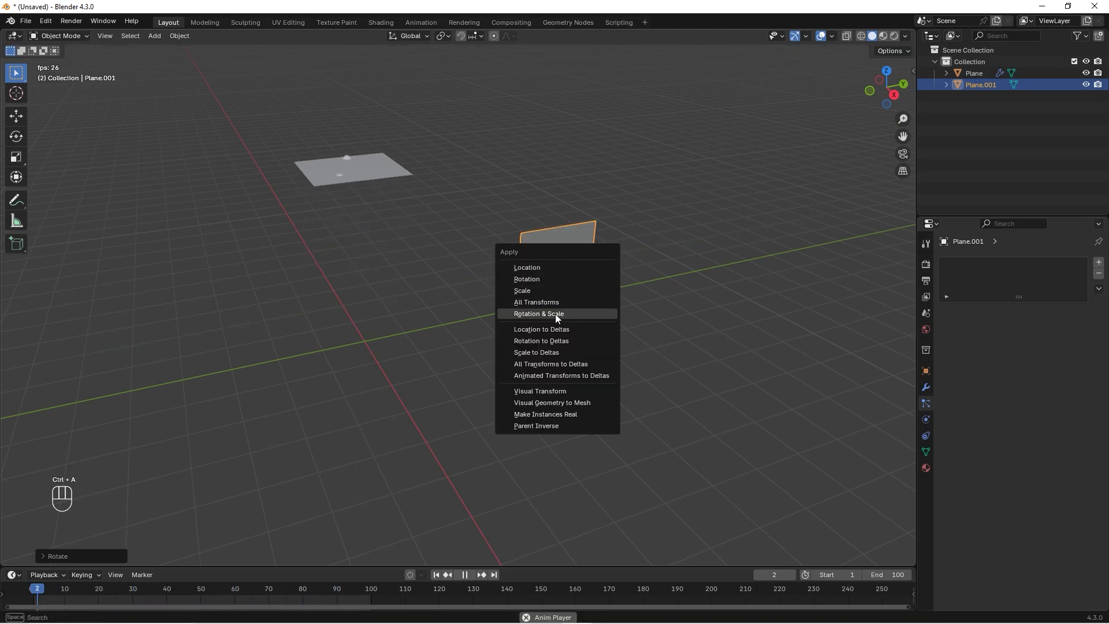
left_click(537, 313)
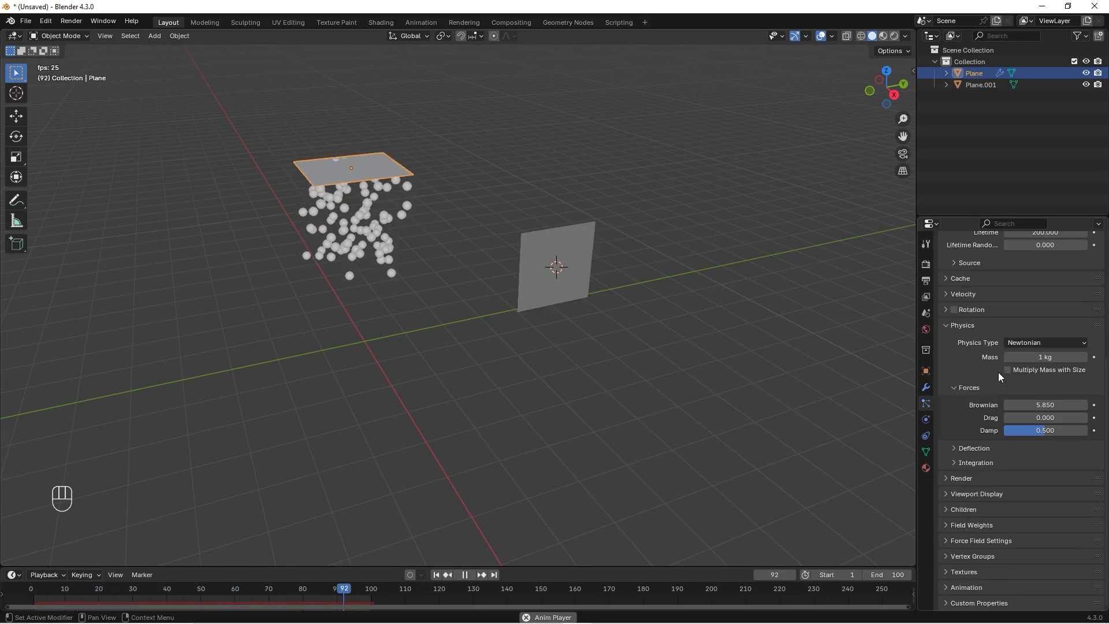
Render particles as Plane.001 instances with scale 0.13 and scale randomness 0.714.
left_click(960, 477)
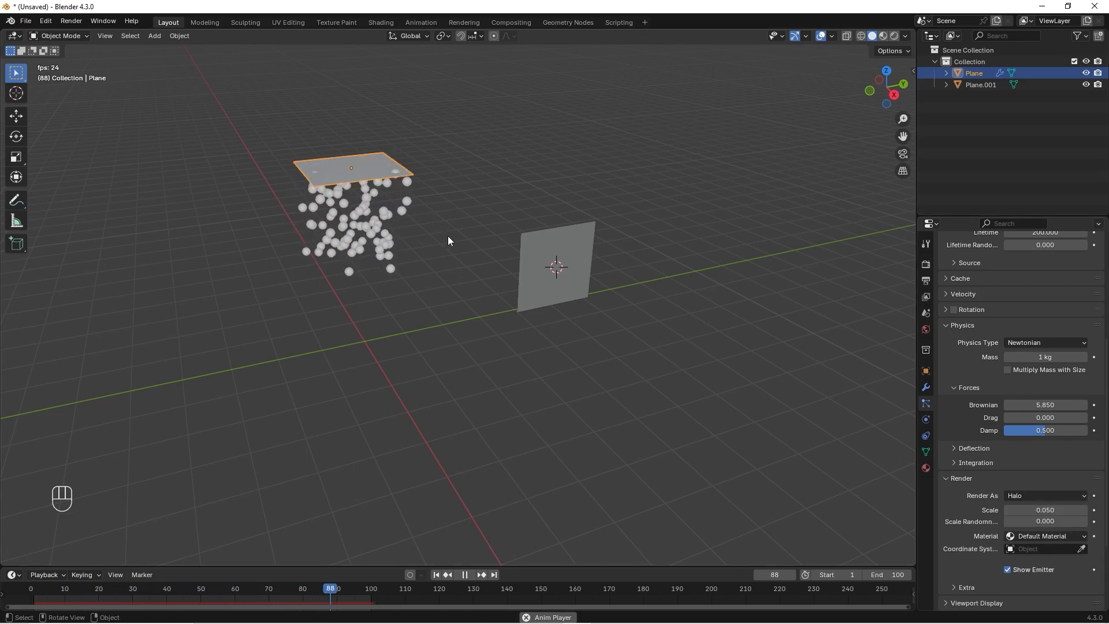
left_click(1044, 496)
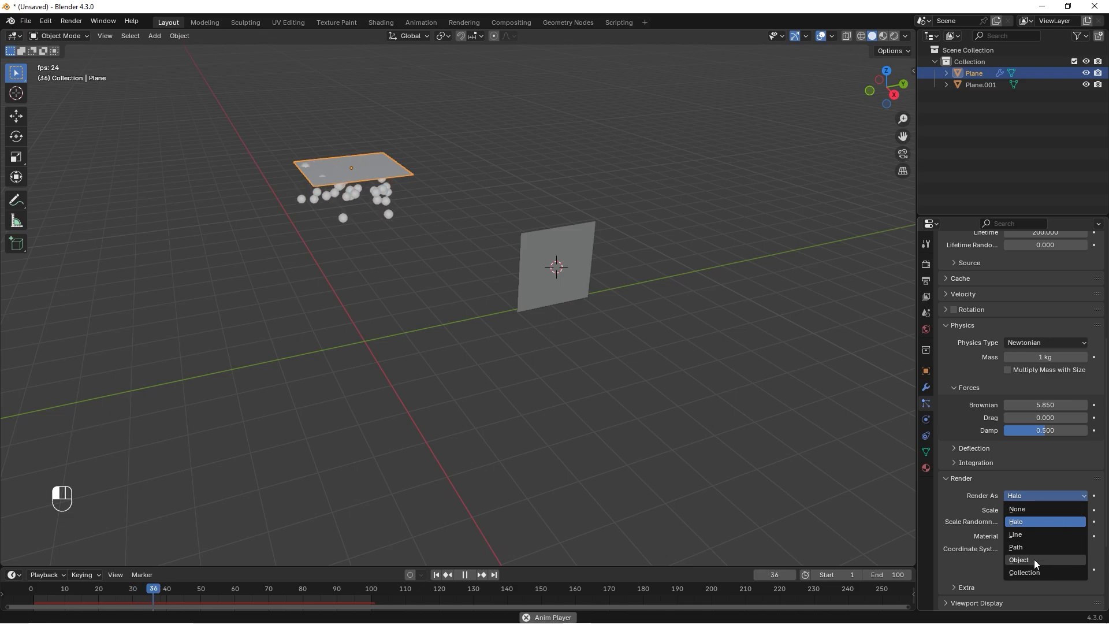
left_click(1019, 559)
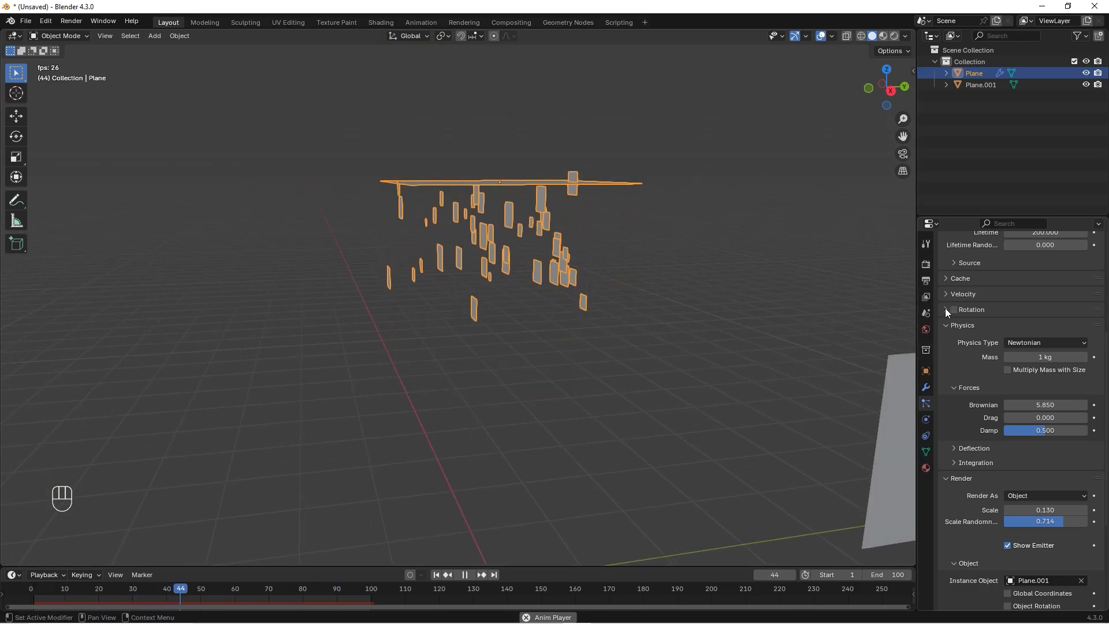
Enable particle rotation with randomize 1.0, dynamic spin and angular velocity 4 along velocity.
left_click(946, 310)
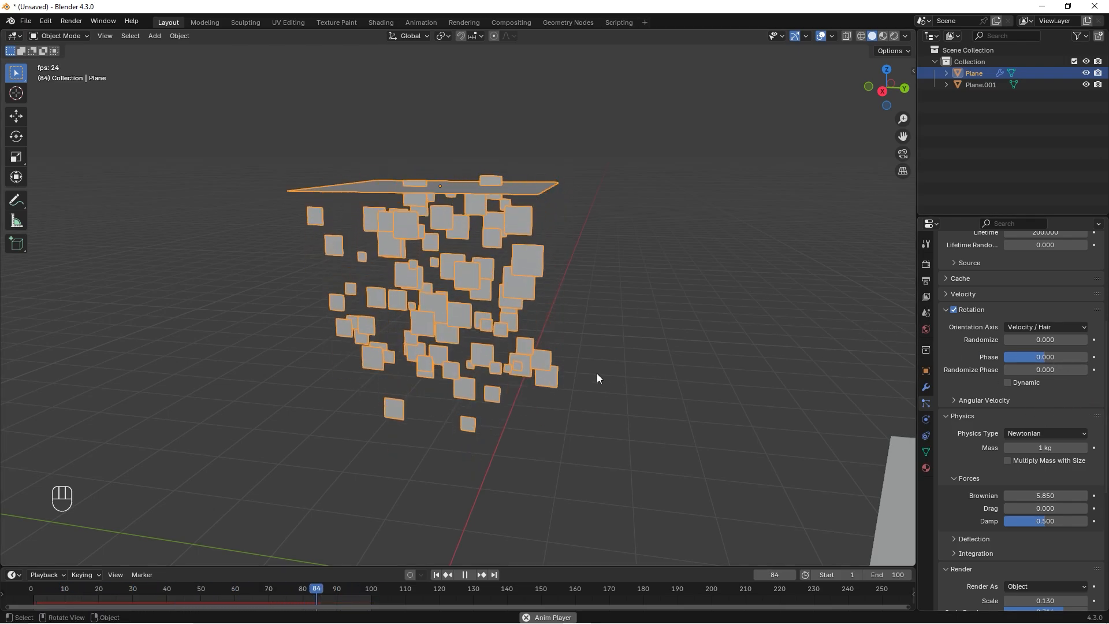
left_click(140, 588)
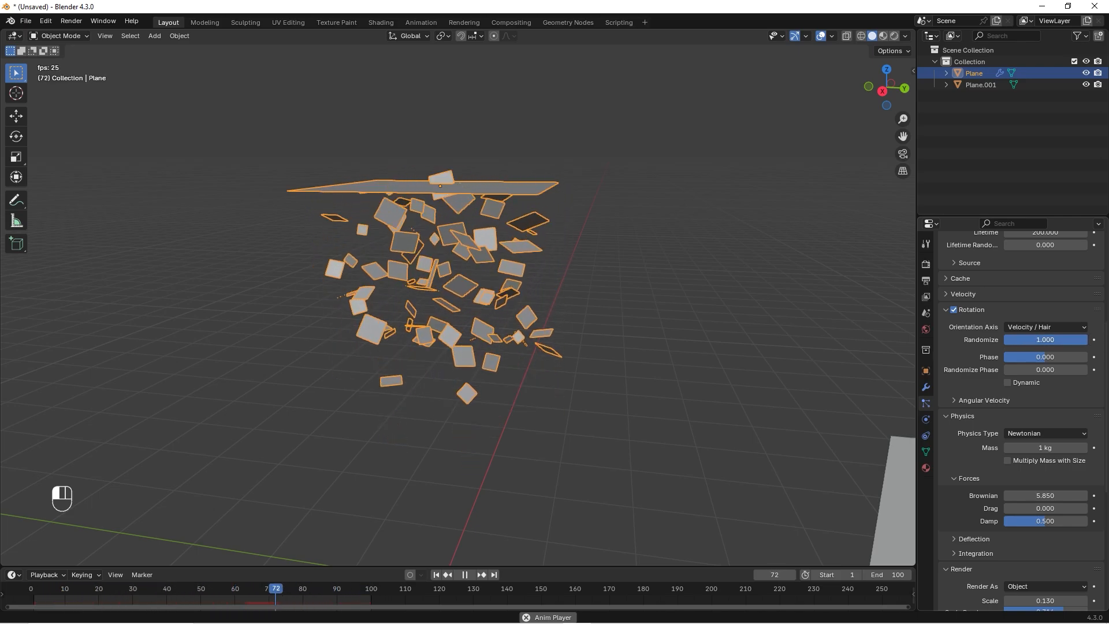
left_click(99, 588)
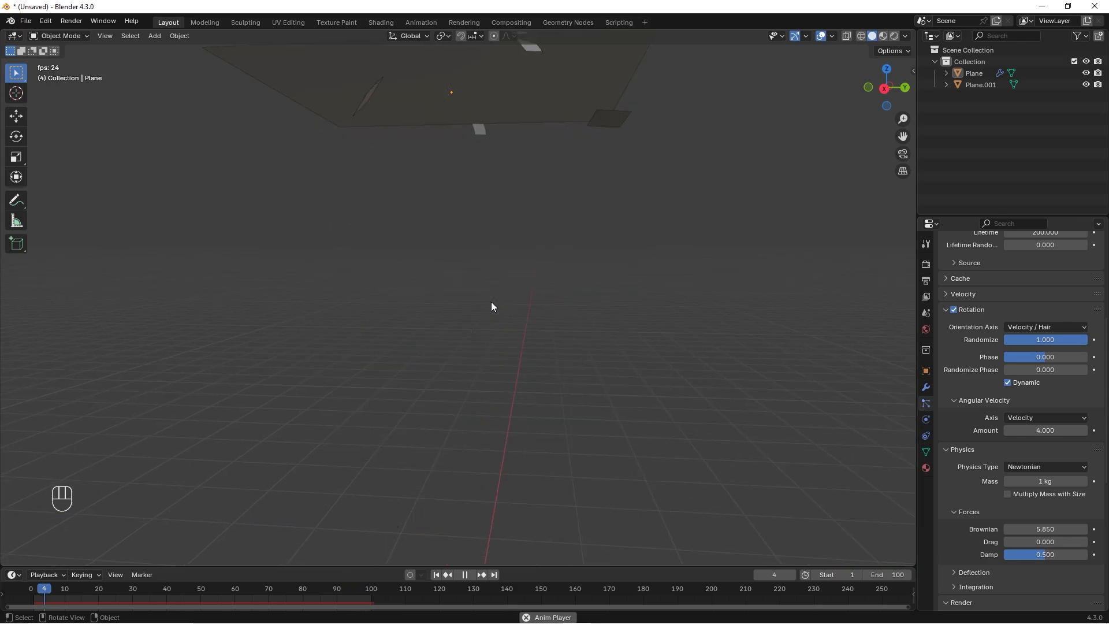
Untick Show Emitter, then create a new material for Plane.001 in the Shading workspace.
left_click(464, 575)
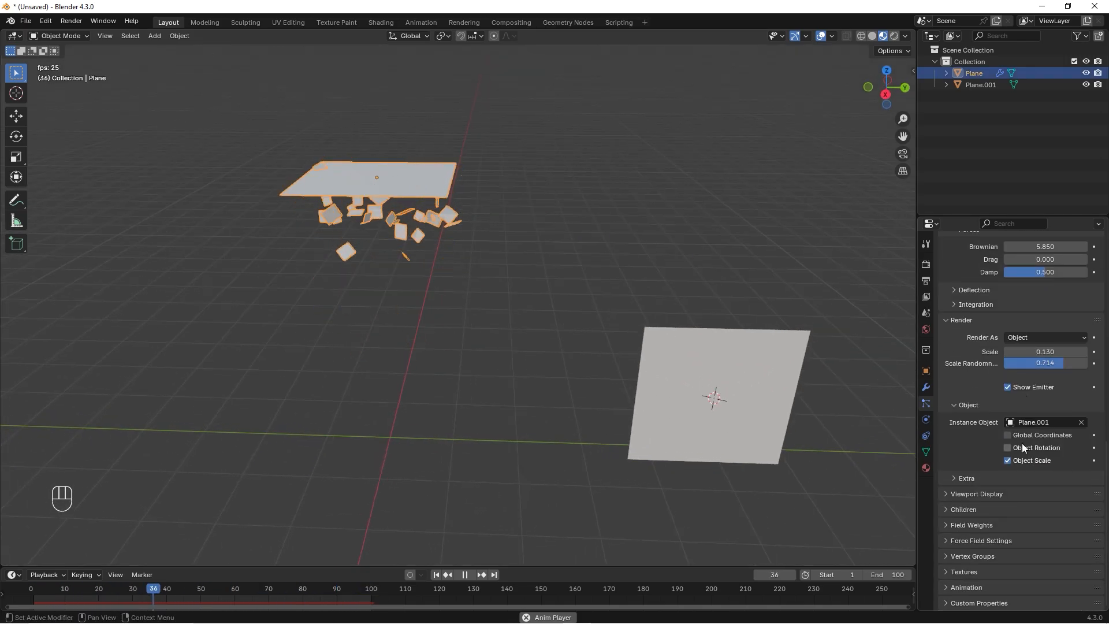
left_click(976, 494)
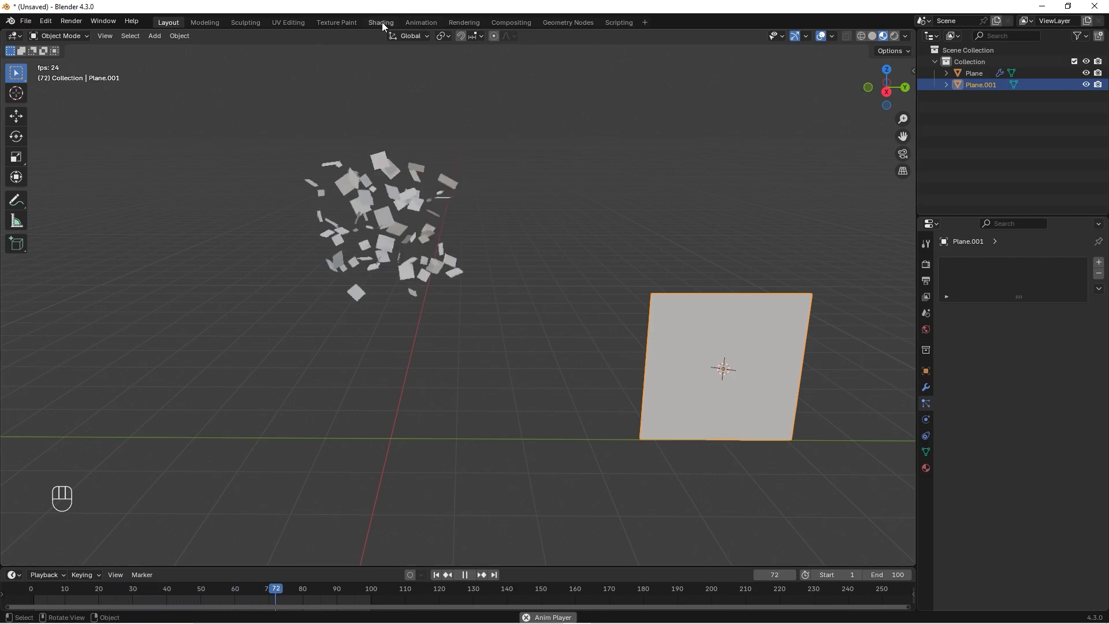
left_click(380, 22)
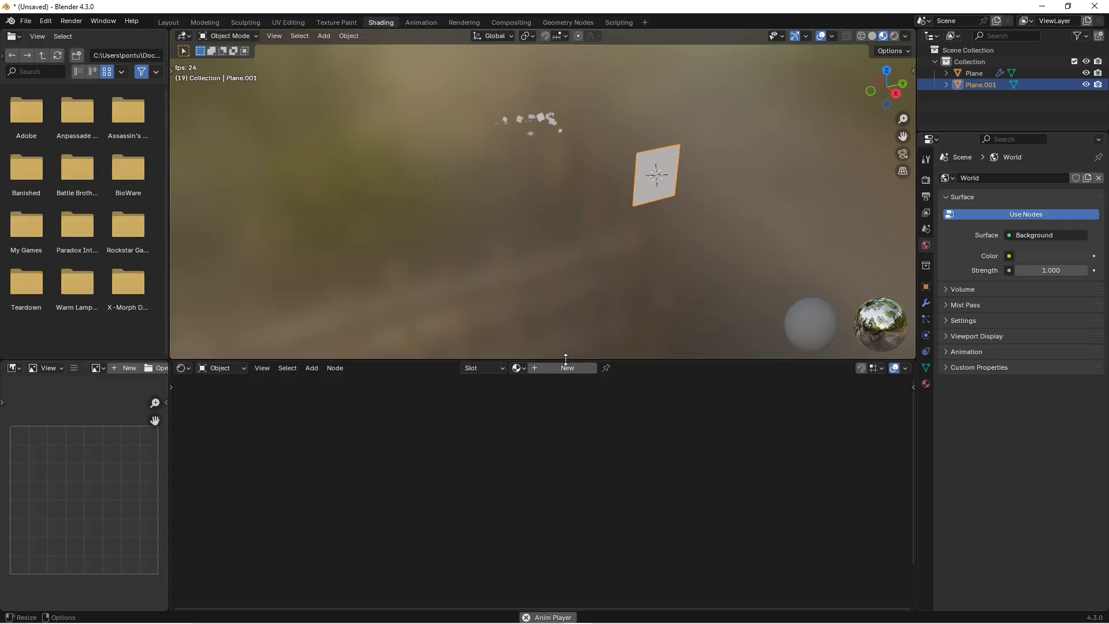
left_click(566, 368)
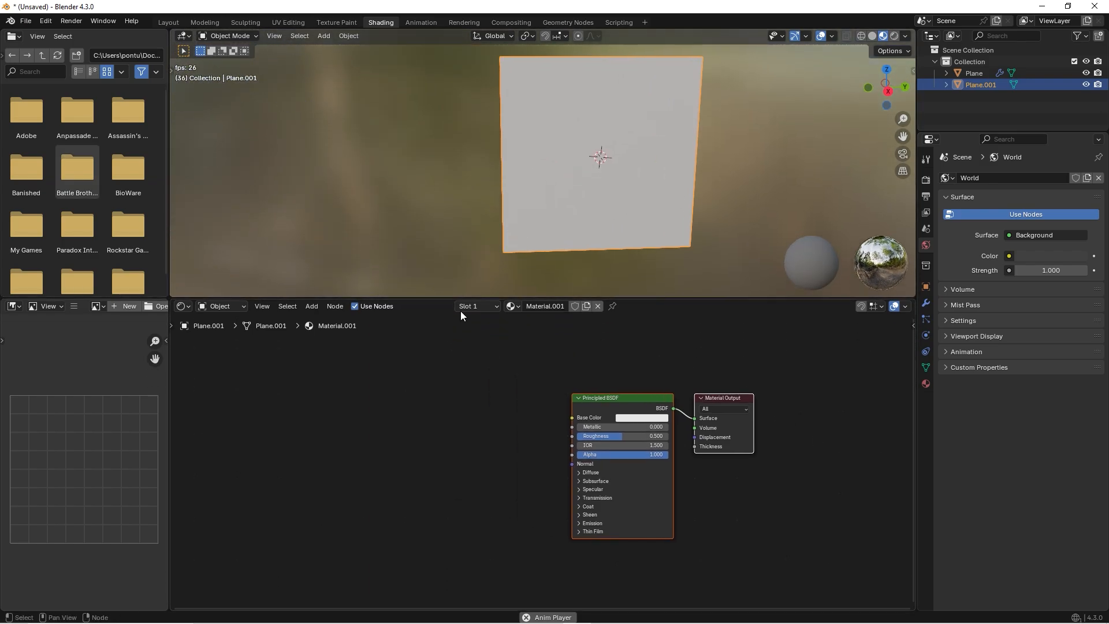
Search the Preferences add-ons for 'no' to confirm Node Wrangler is enabled.
left_click(45, 21)
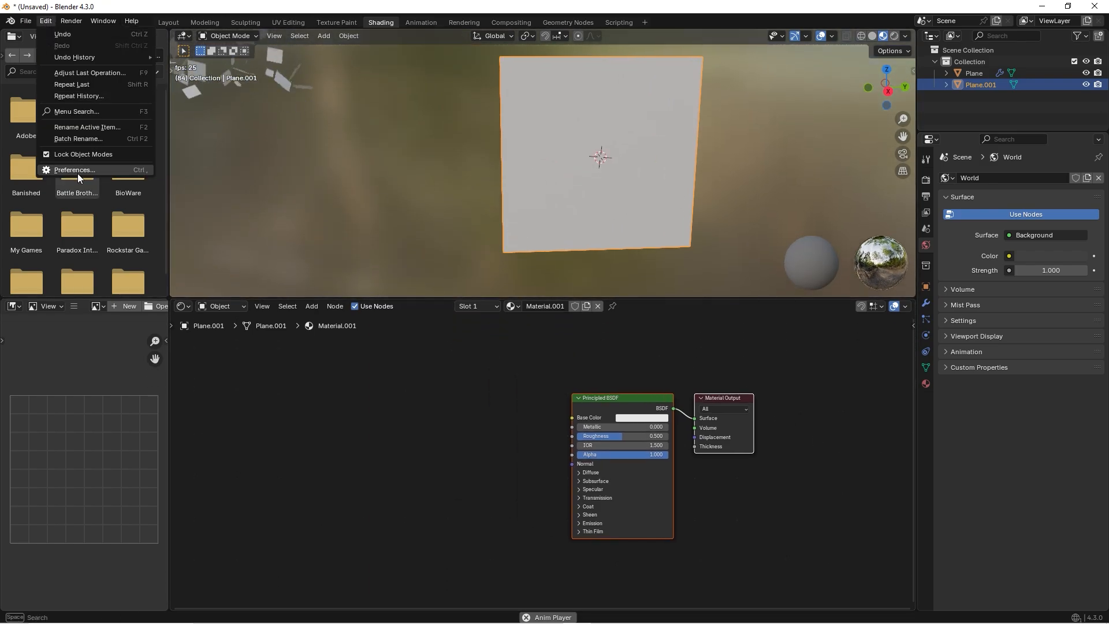
left_click(74, 169)
type("r")
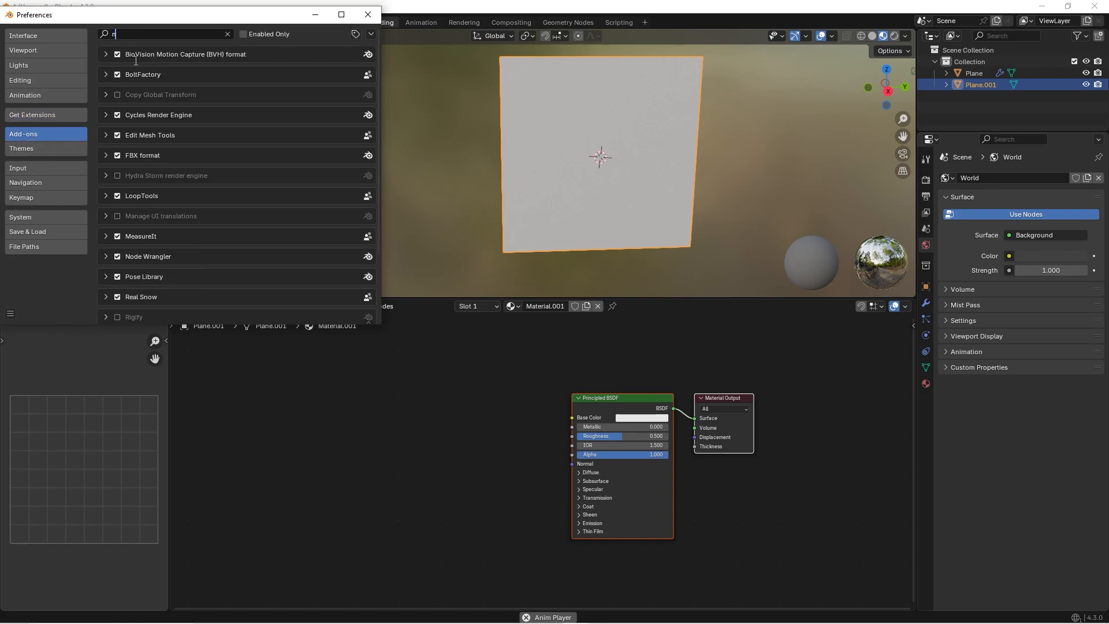
type("o")
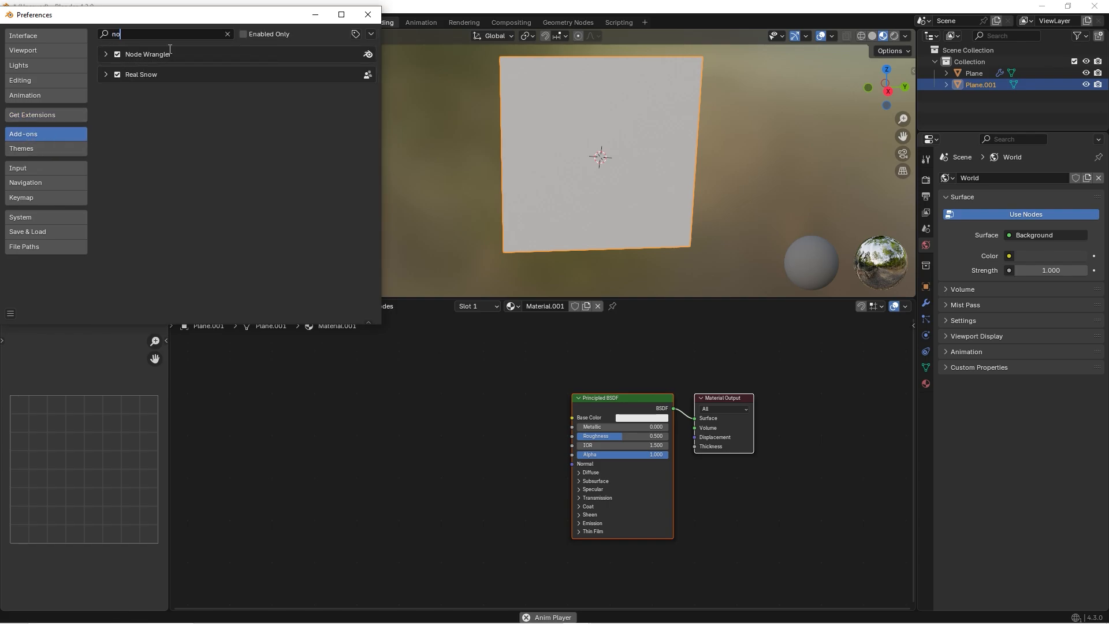
left_click(368, 14)
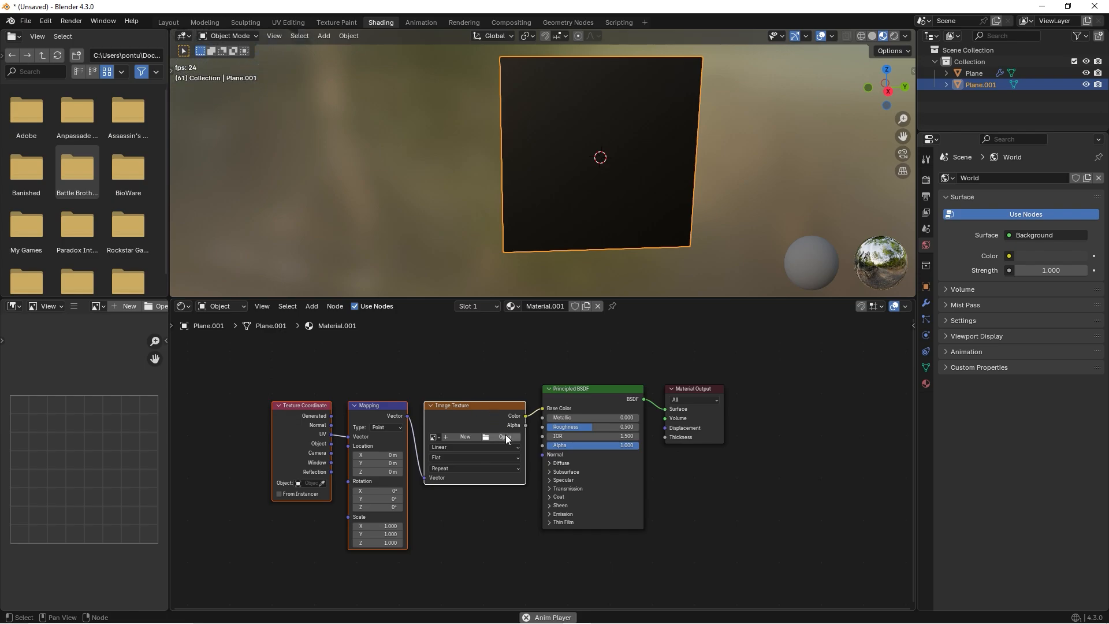
Load flake.png into the Ctrl+T image texture setup and wire its Alpha to the shader's Alpha.
left_click(503, 437)
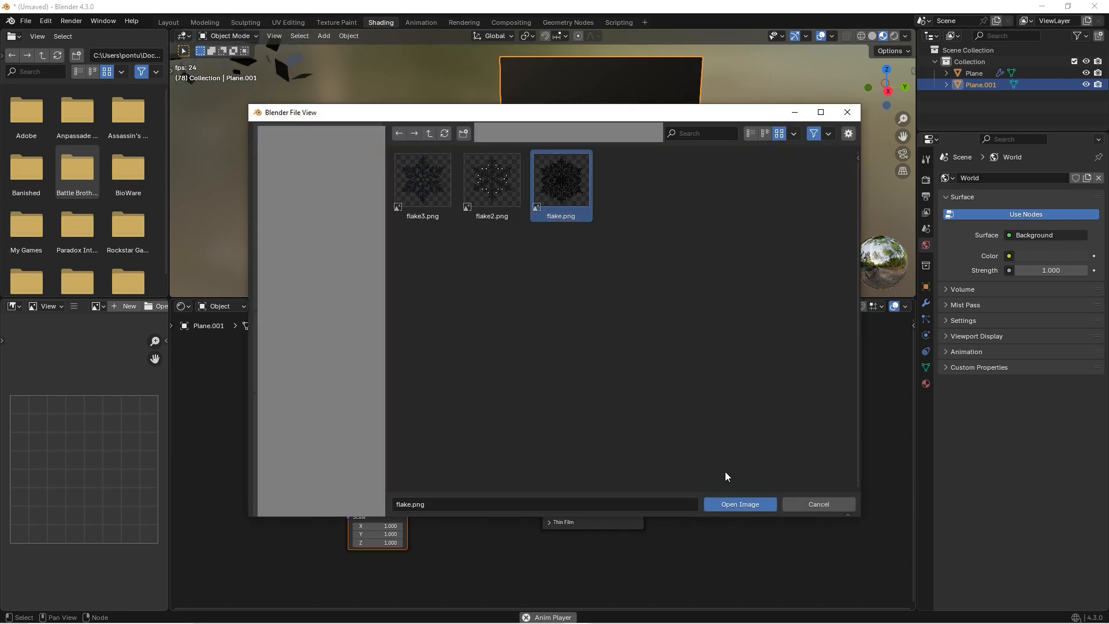
left_click(738, 504)
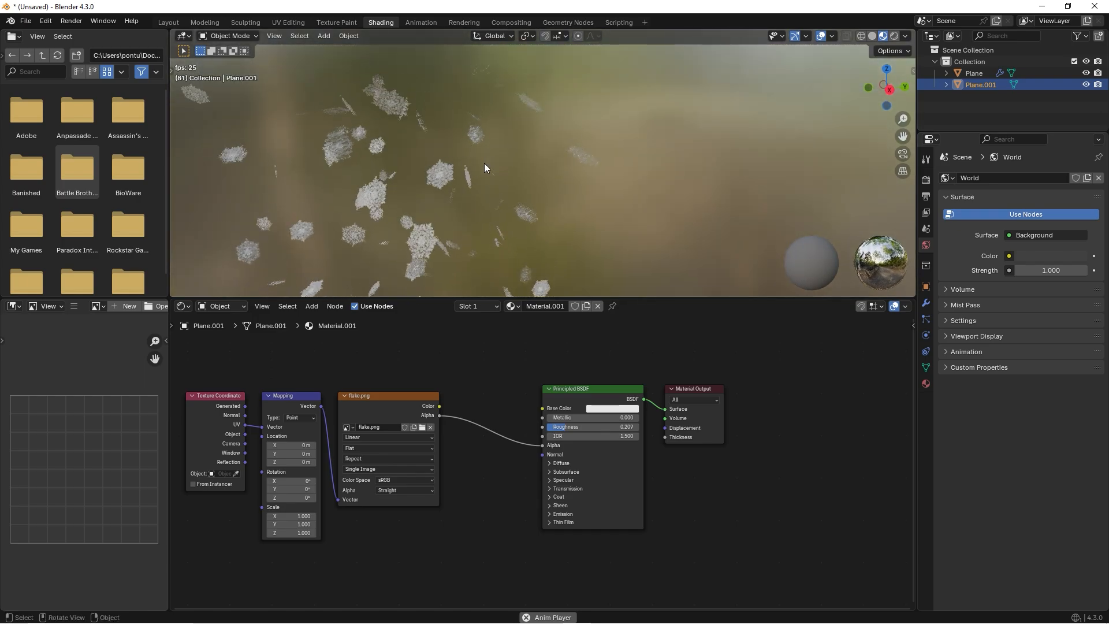
left_click(635, 229)
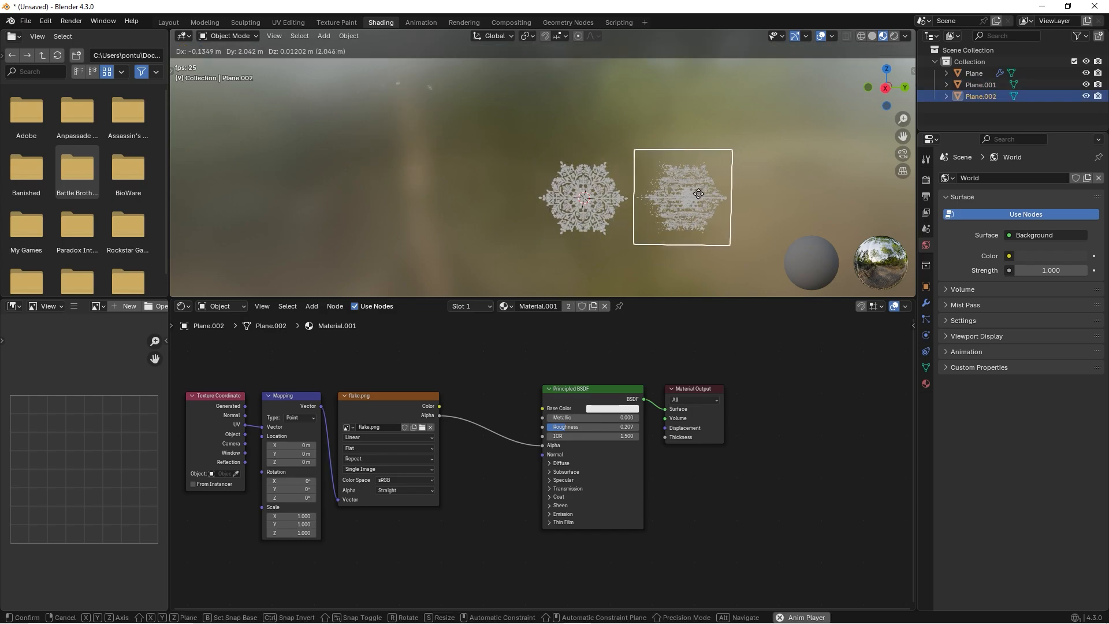
Duplicate the flake plane twice along X to make a row of three snowflake planes.
left_click(699, 194)
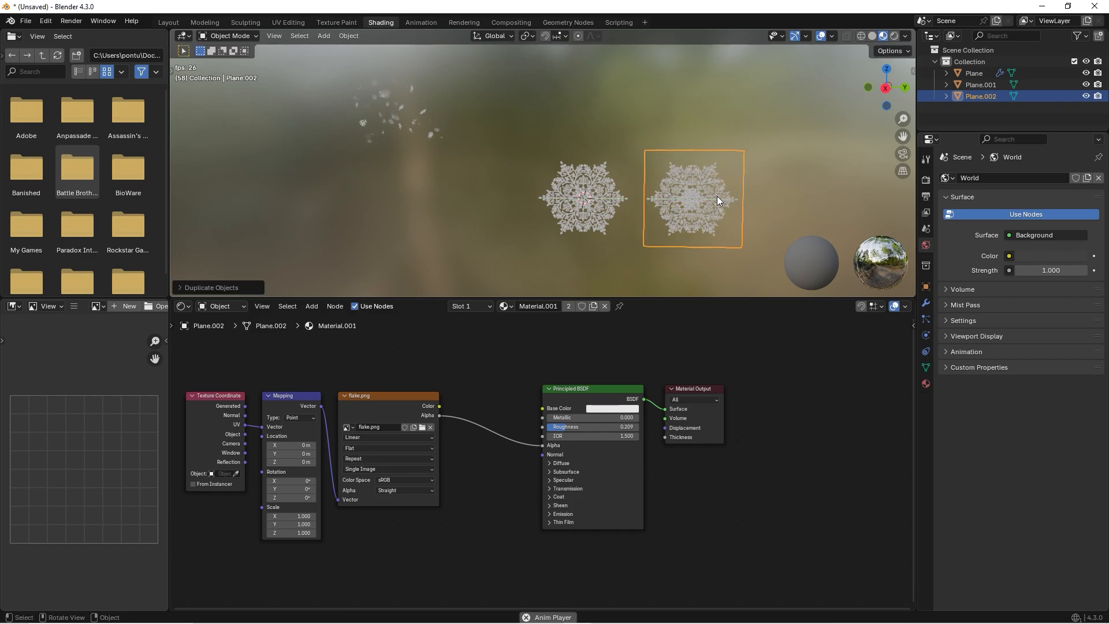
key("Shift+D")
type("snow1")
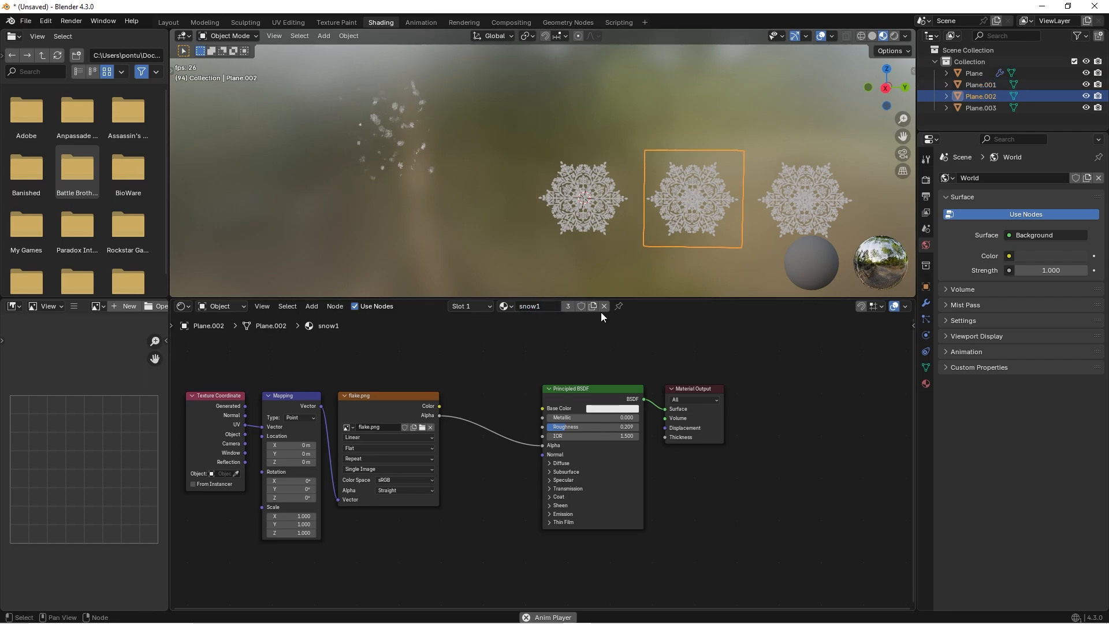
Make single-user snow2 and snow3 materials and load flake2.png and flake3.png into them.
double_click(532, 305)
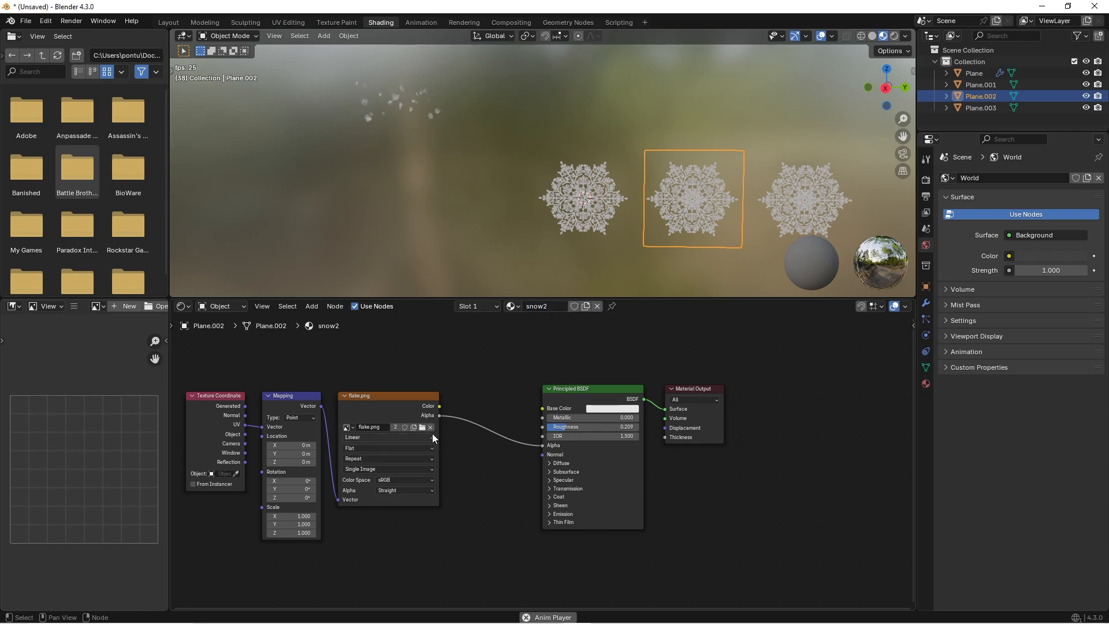
left_click(422, 426)
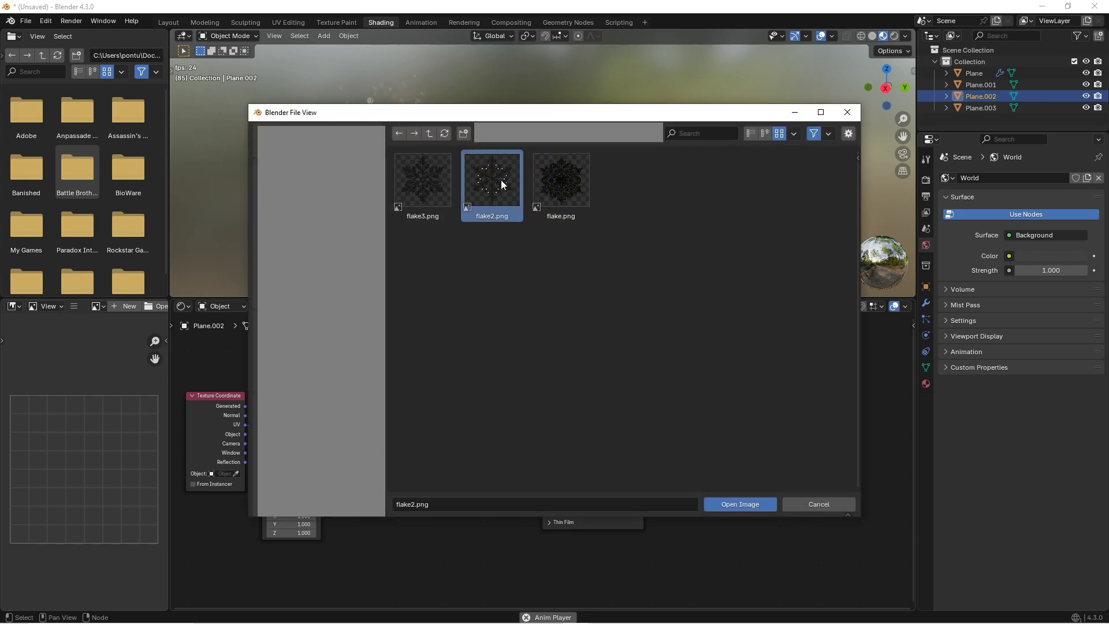
left_click(739, 504)
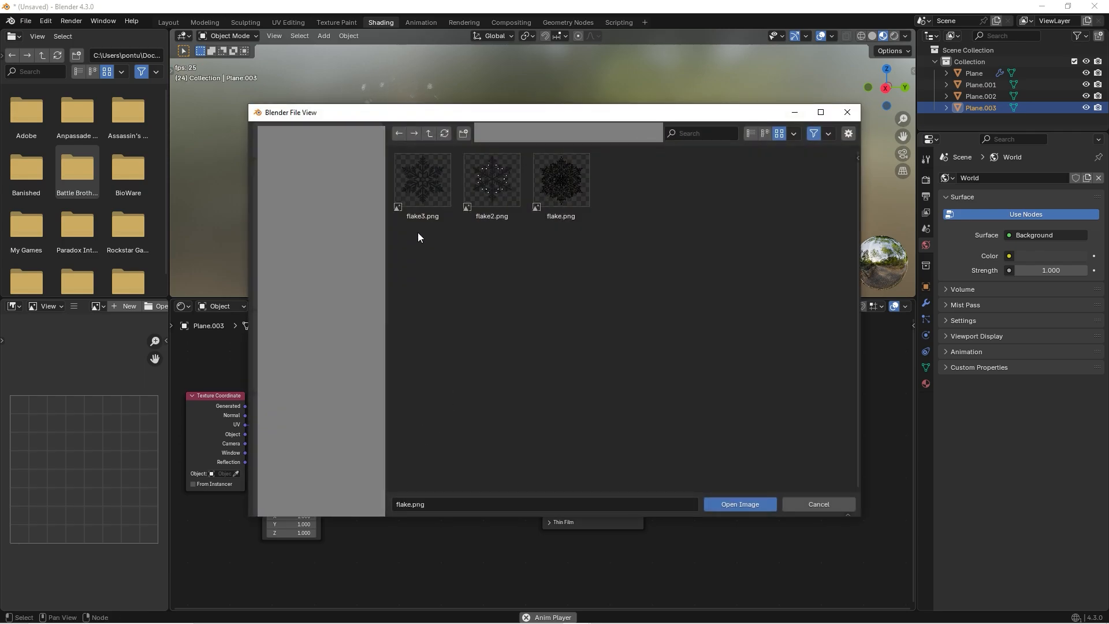
left_click(738, 503)
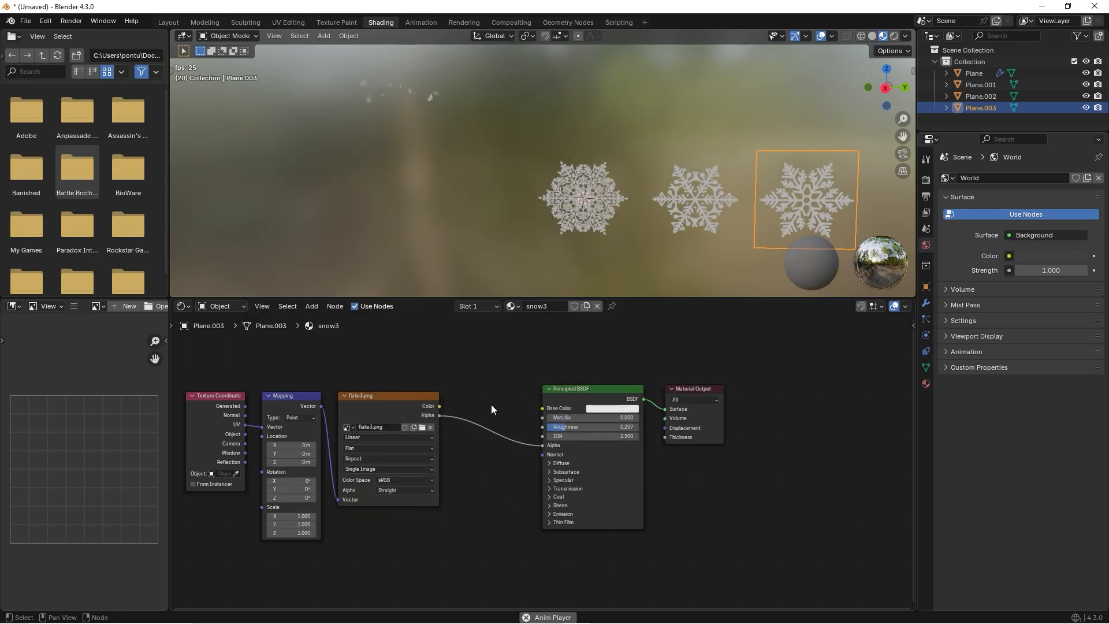
mouse_move(528, 383)
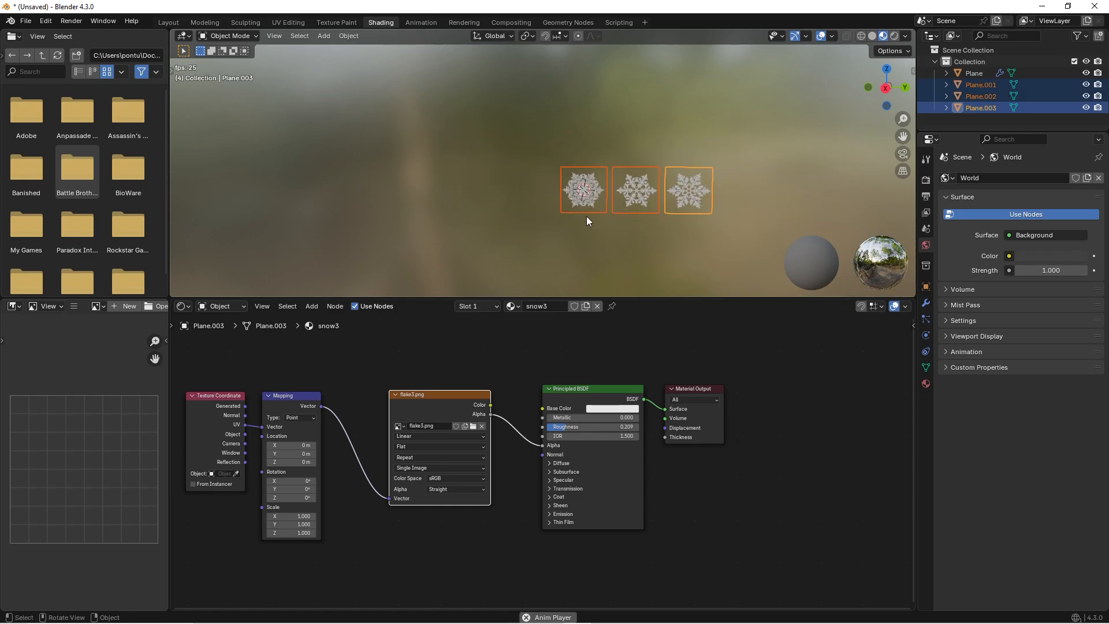
Move the three flake planes into a new 'snow flakes' collection and reselect the emitter.
key("m")
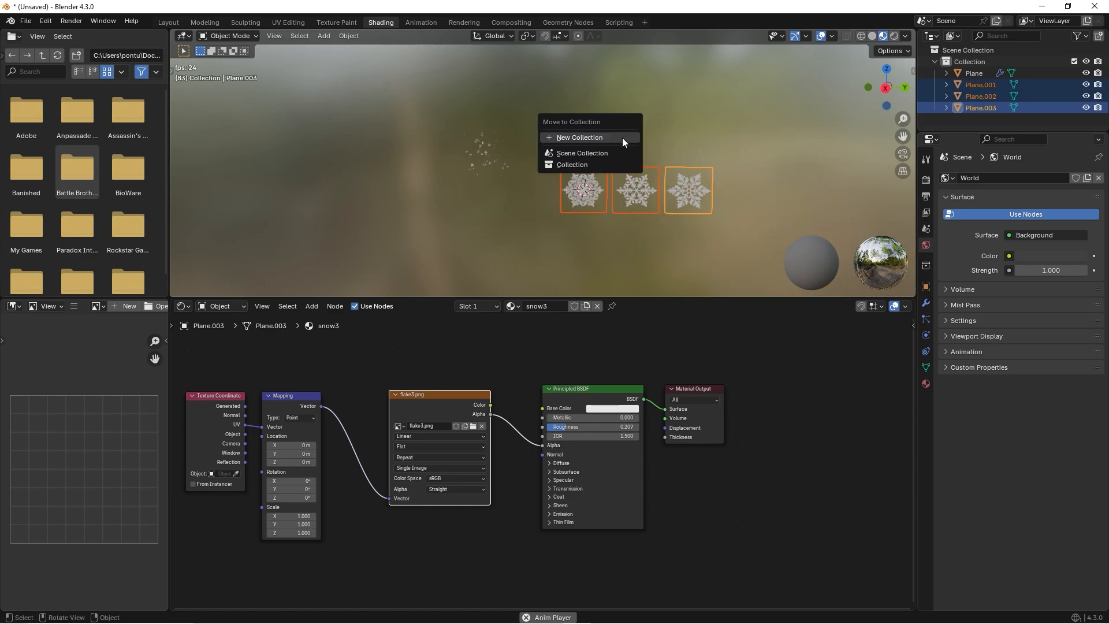
left_click(579, 137)
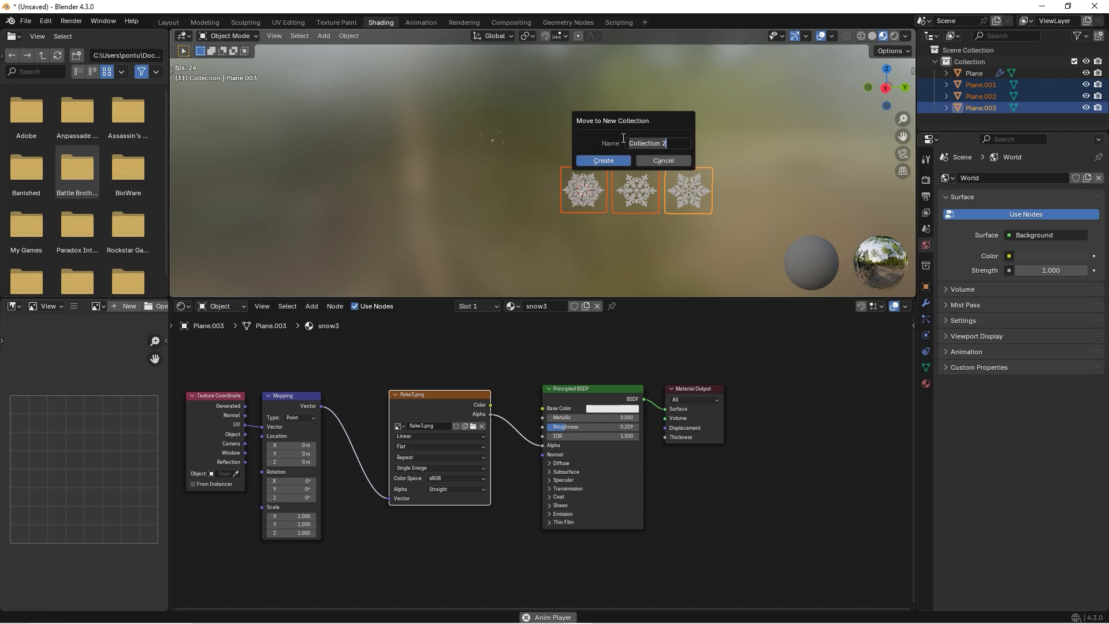
type("snow fl")
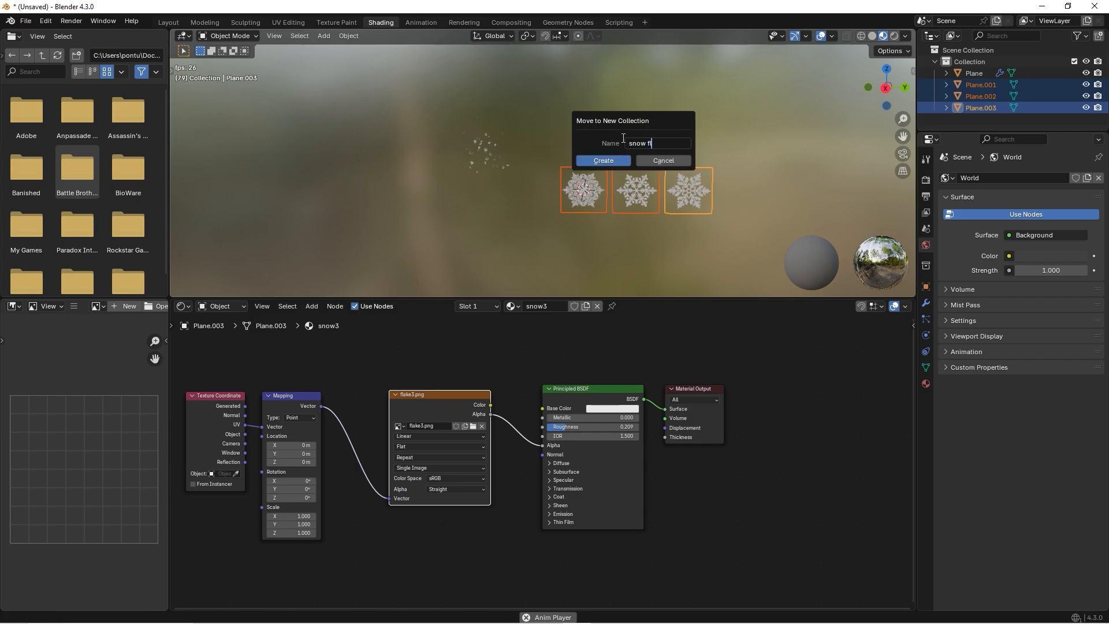
left_click(602, 160)
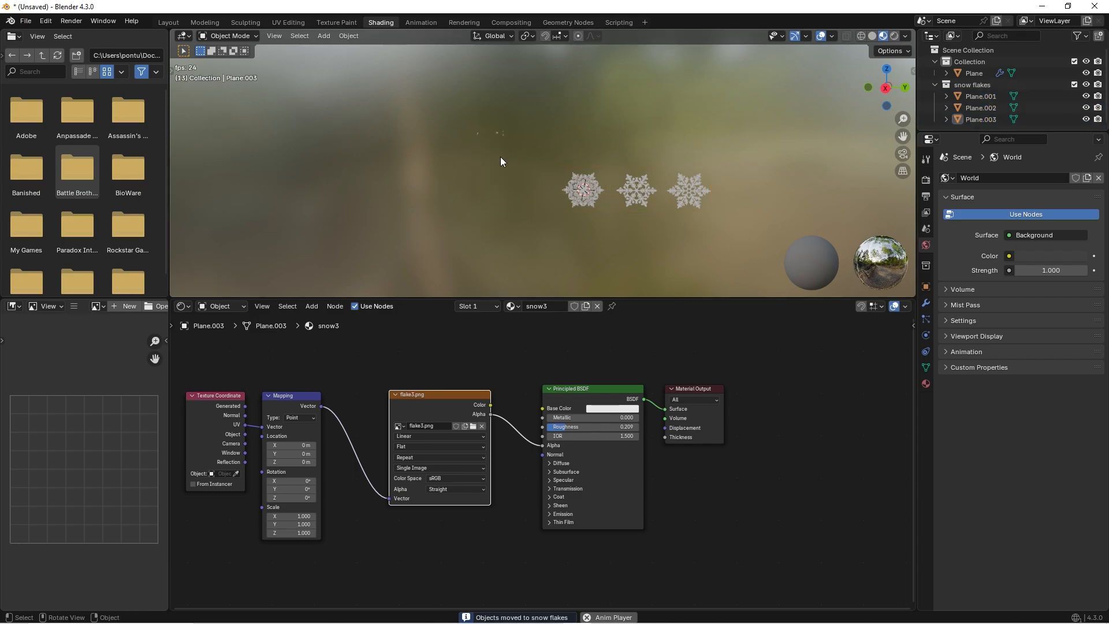
left_click(972, 73)
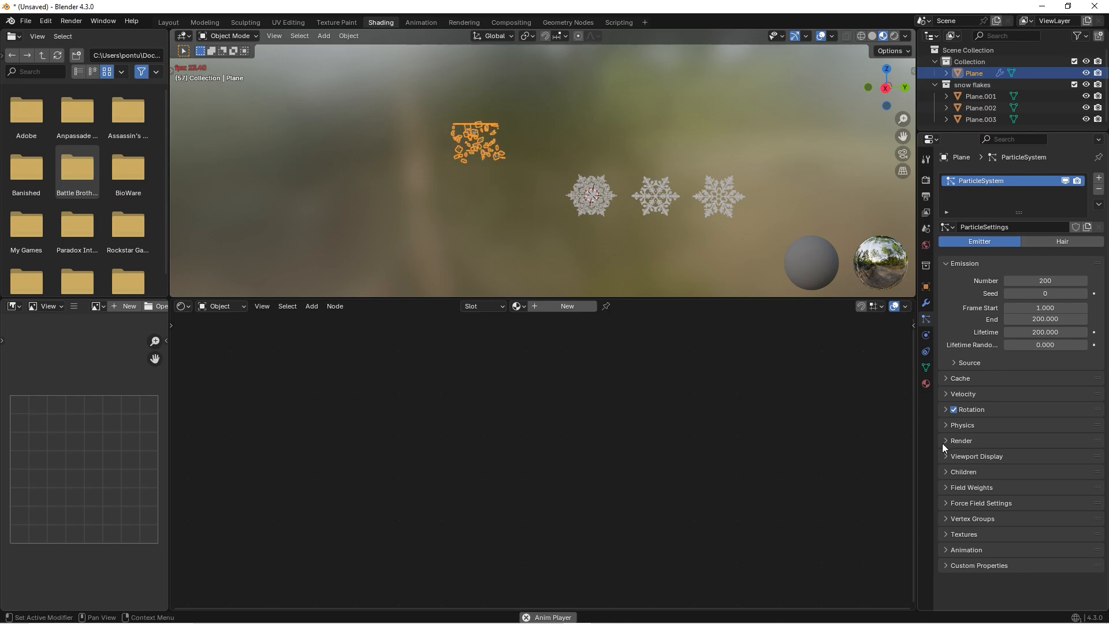
Set the emitter's particles to Render As Collection using the 'snow flakes' instance collection.
left_click(961, 440)
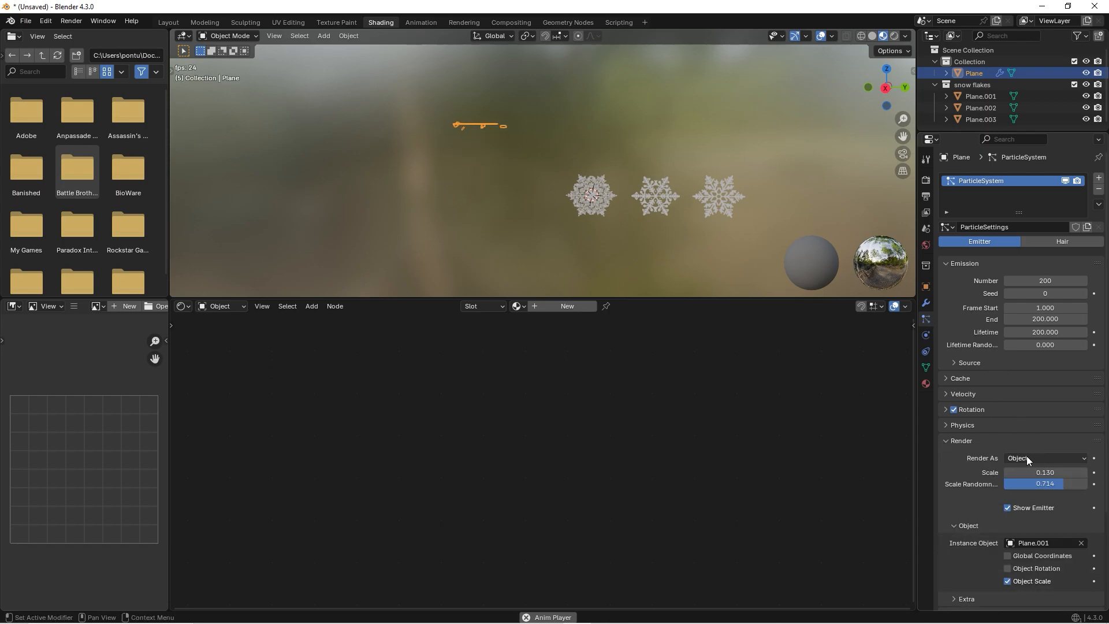
left_click(1045, 458)
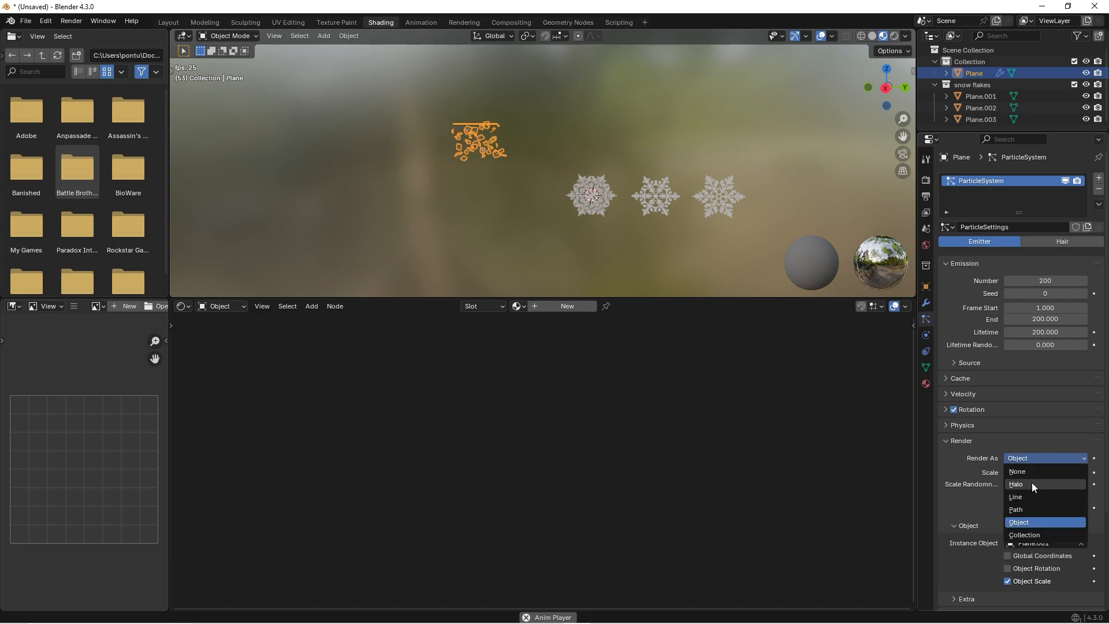
left_click(1025, 535)
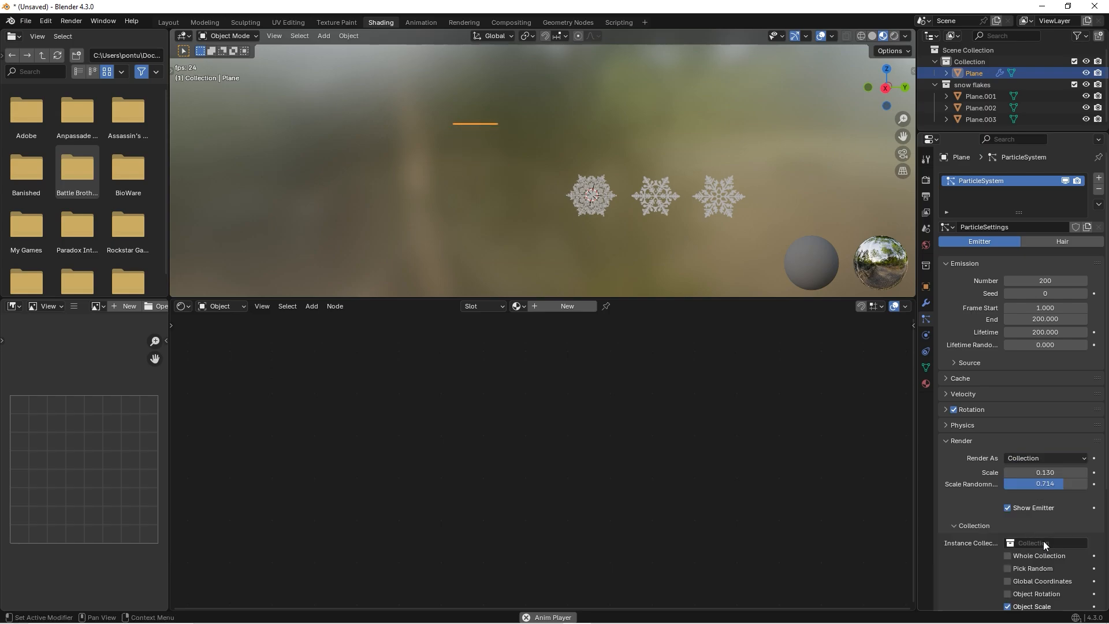
left_click(1043, 543)
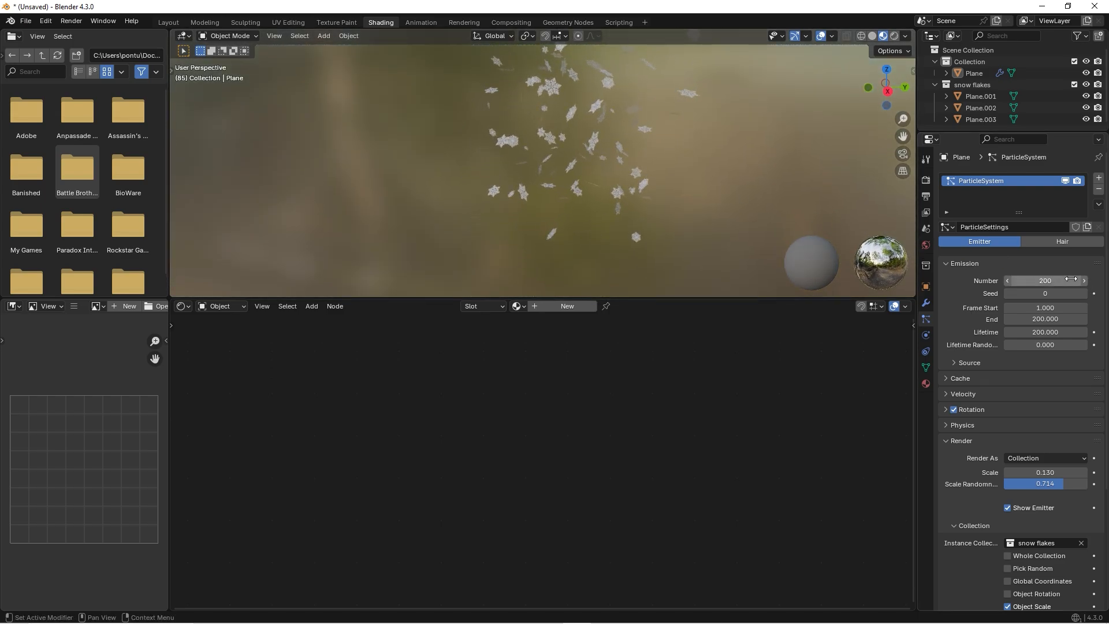
Expand the particle Rotation and Physics panels to review Brownian 5.85 and damping 0.5.
scroll("down", 3)
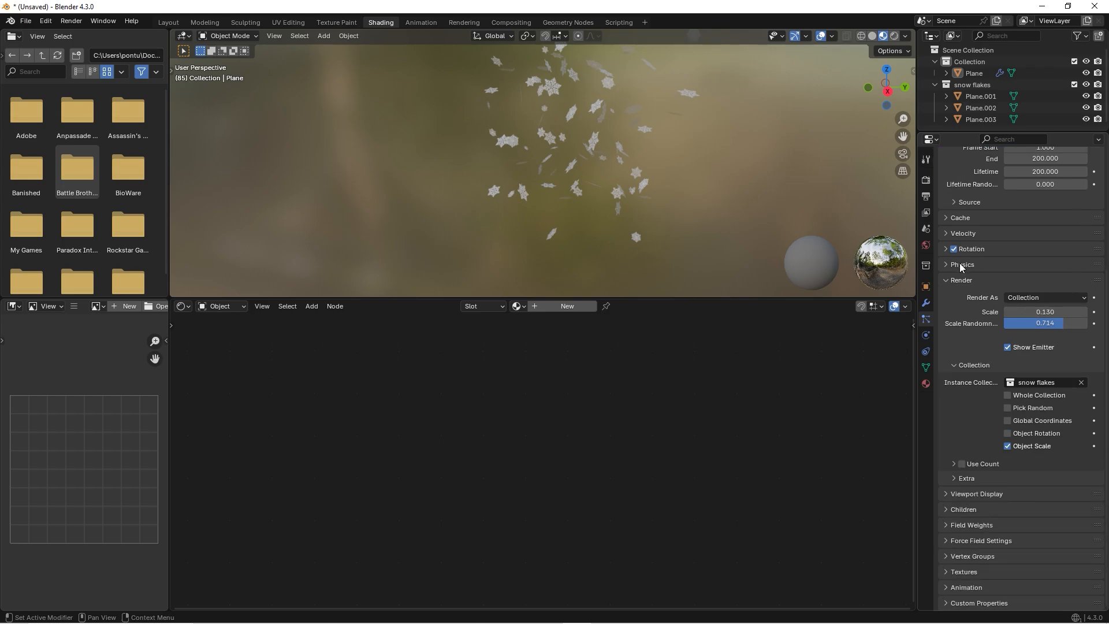
left_click(946, 248)
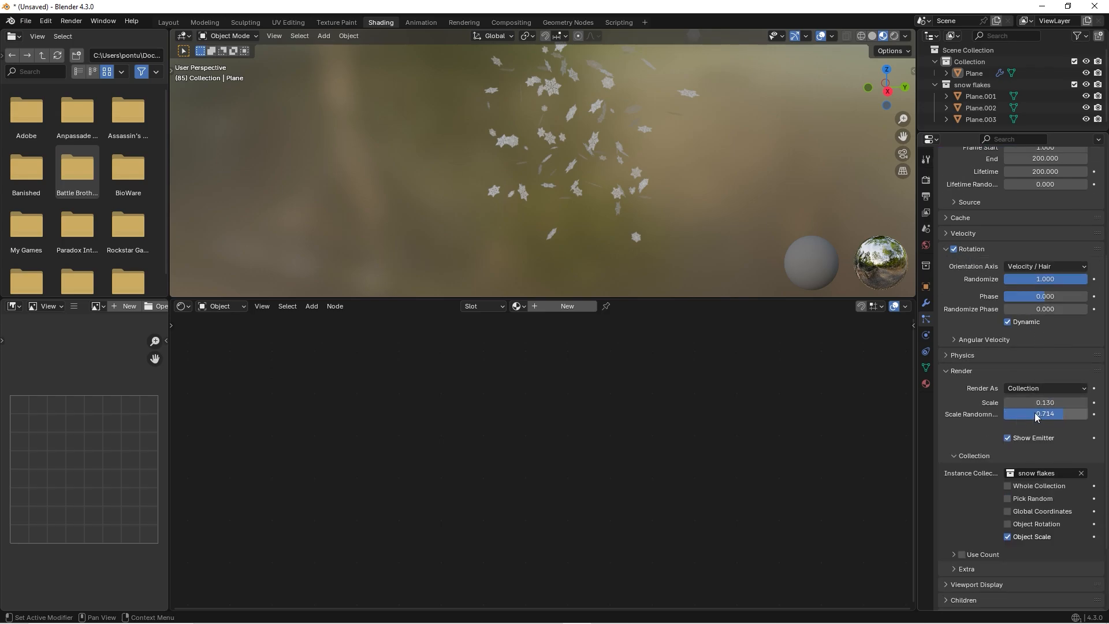
scroll("down", 3)
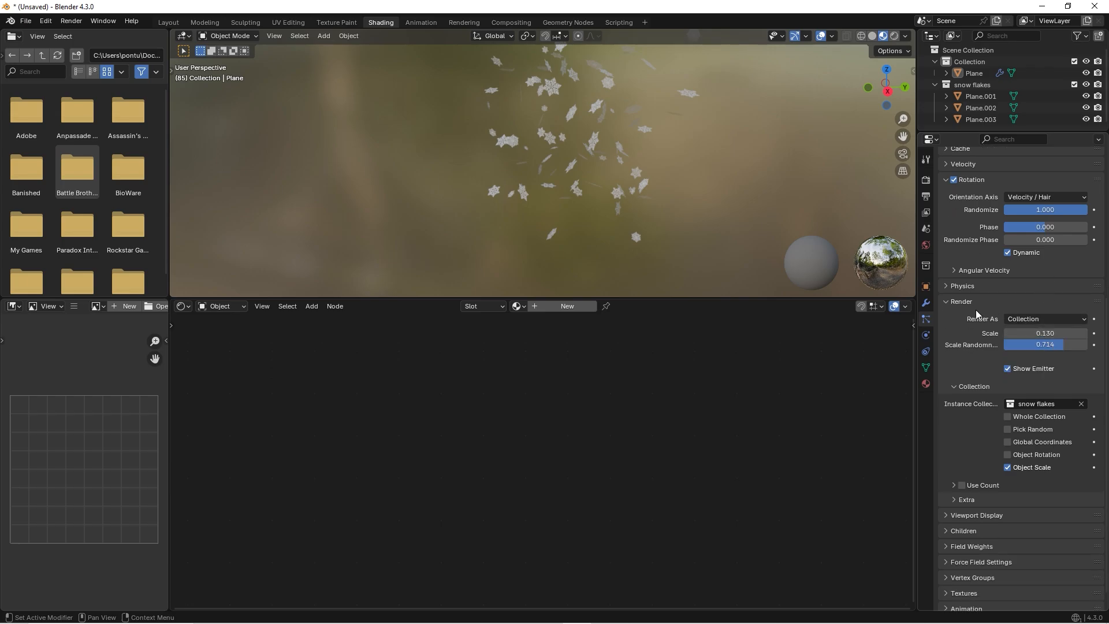
left_click(946, 285)
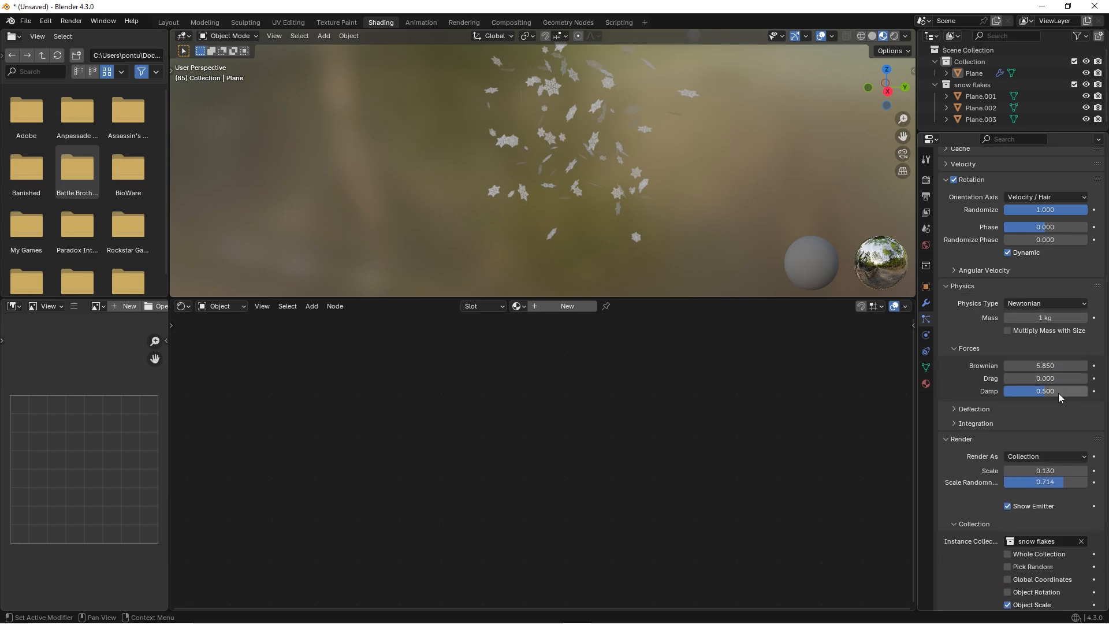
mouse_move(1046, 391)
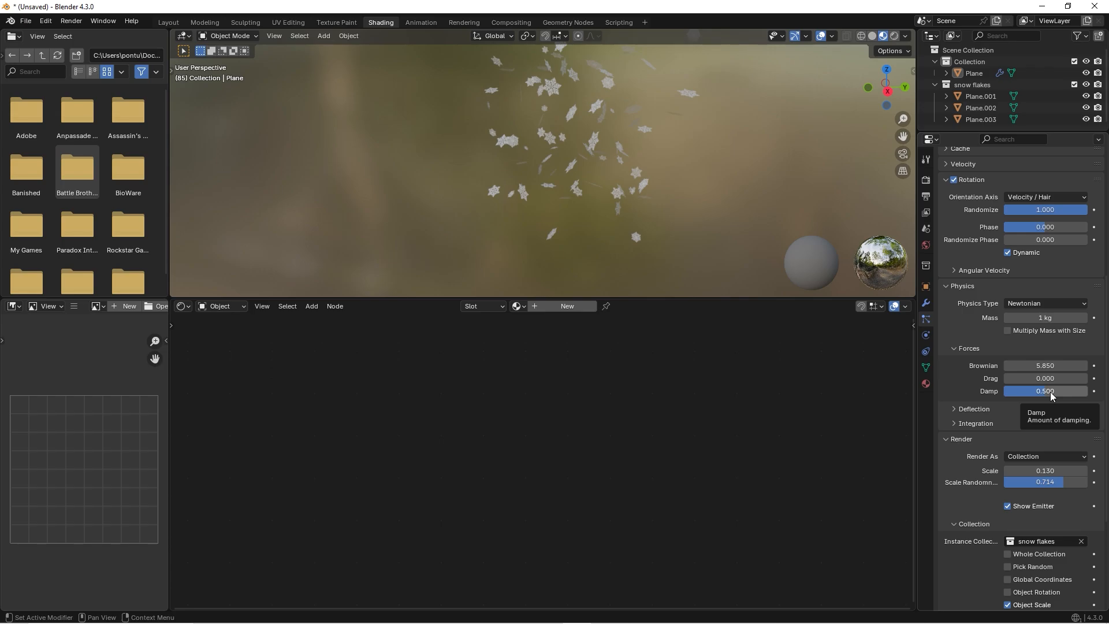
mouse_move(1041, 396)
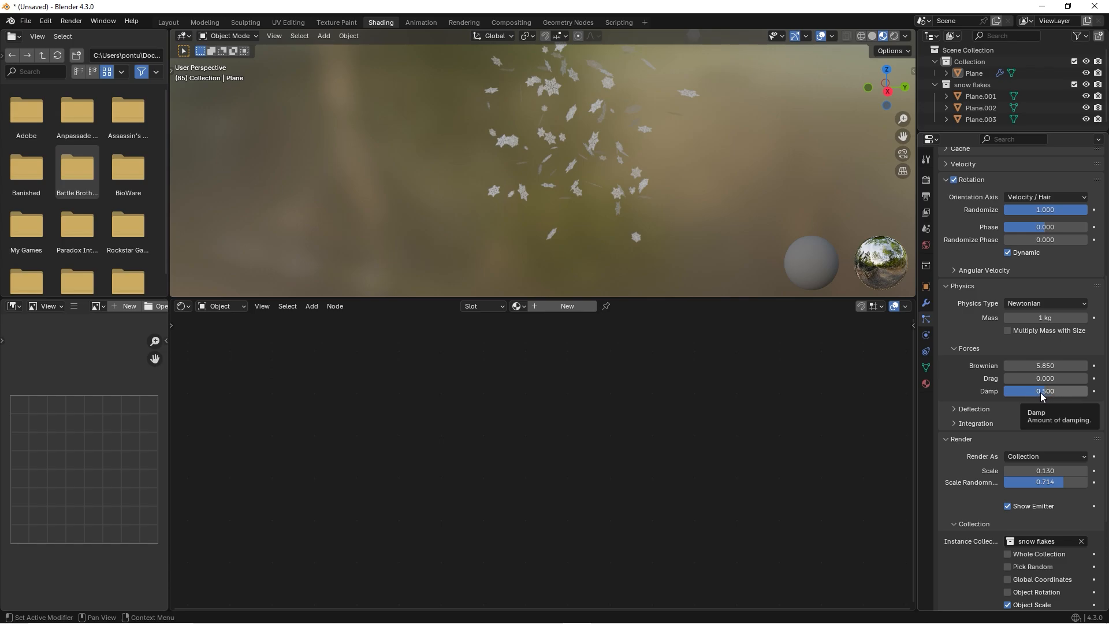